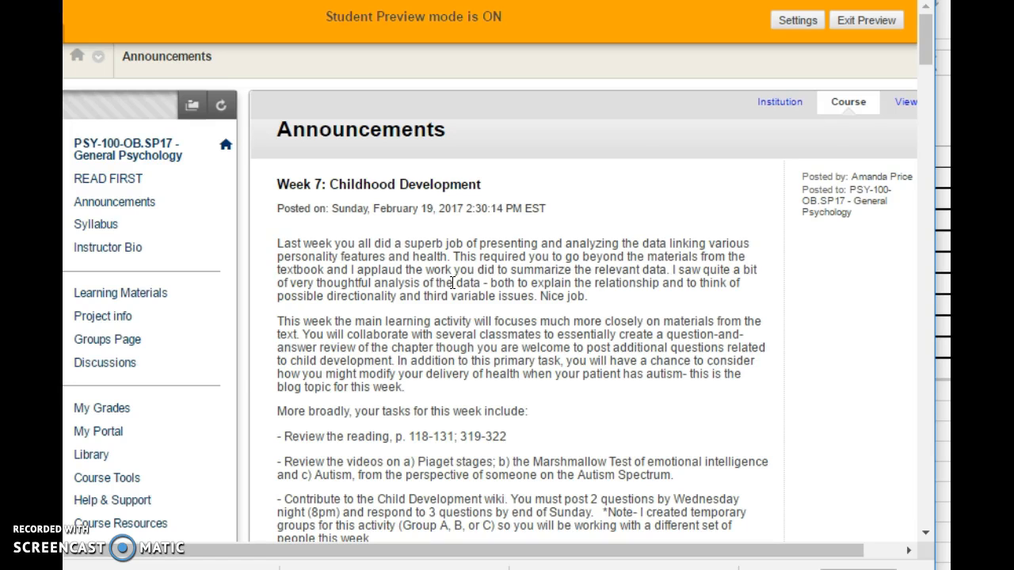
- Go to Learning Materials and enter the Week 7: Early Development folder in Module 2
scroll("down", 3)
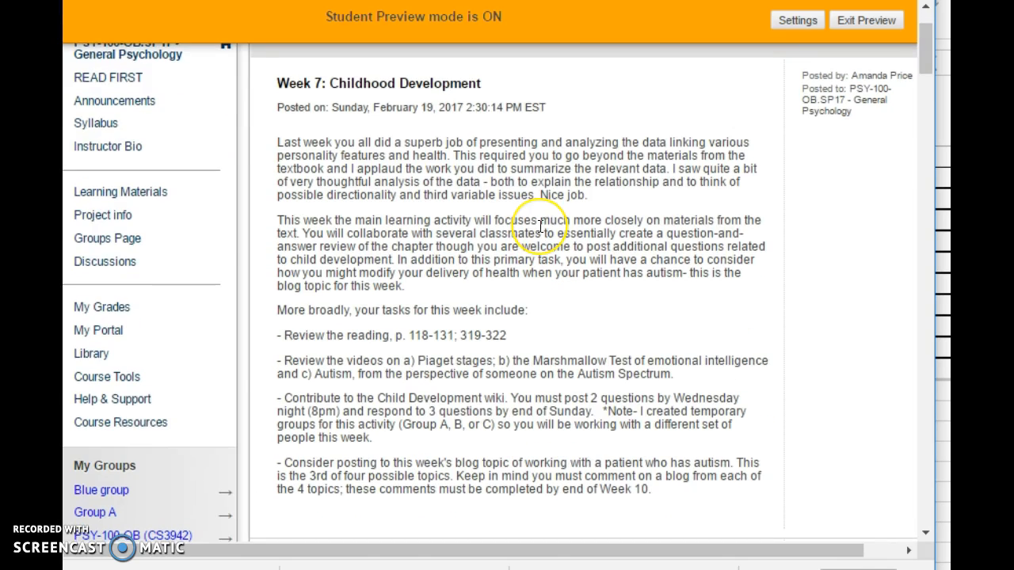
mouse_move(604, 199)
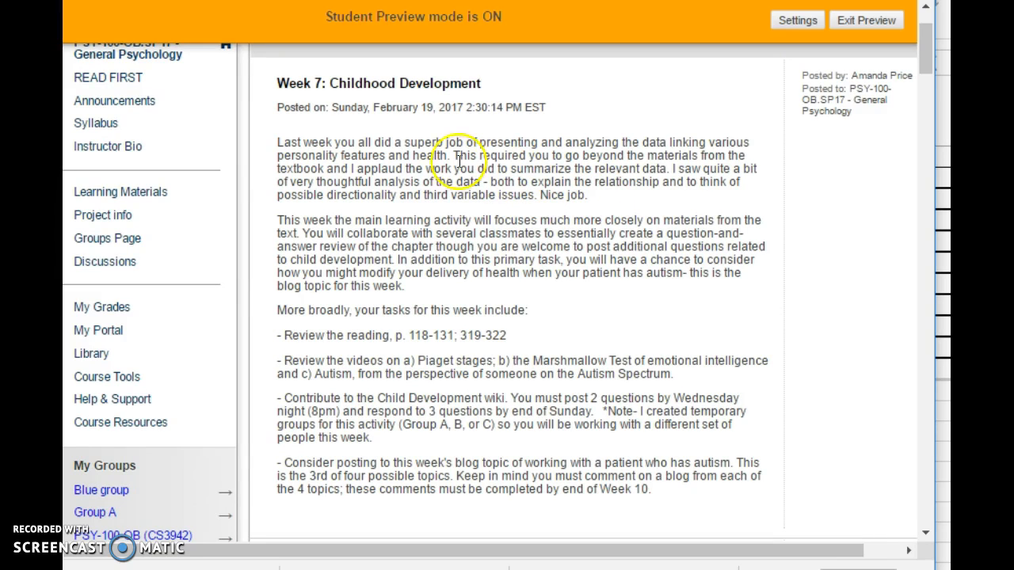
mouse_move(411, 155)
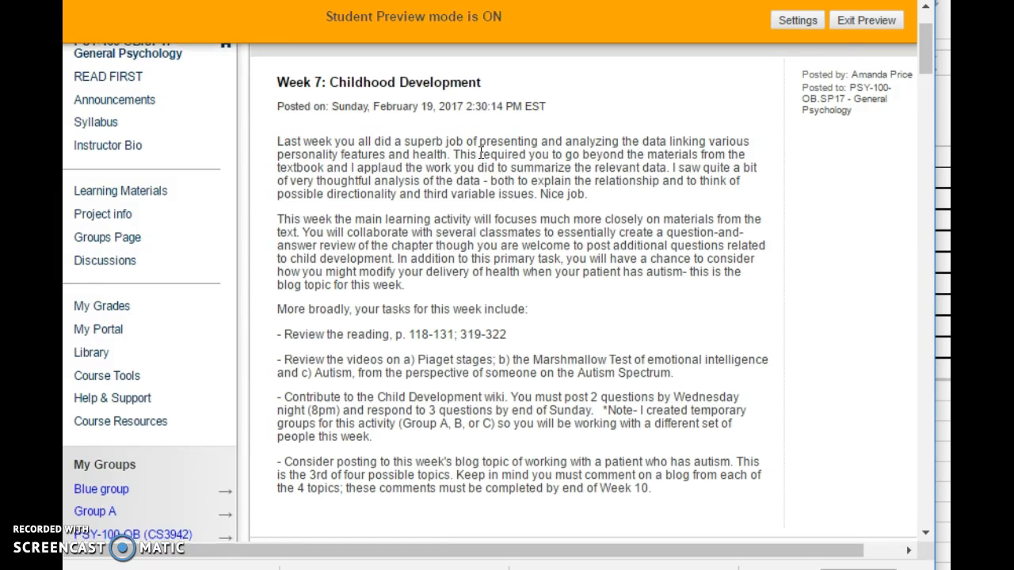
scroll("down", 3)
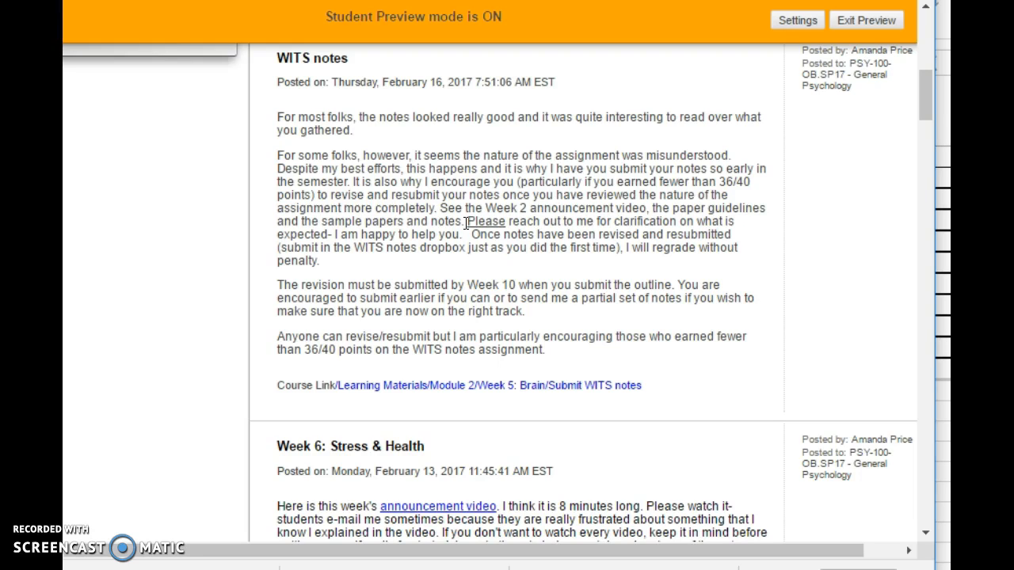
scroll("up", 3)
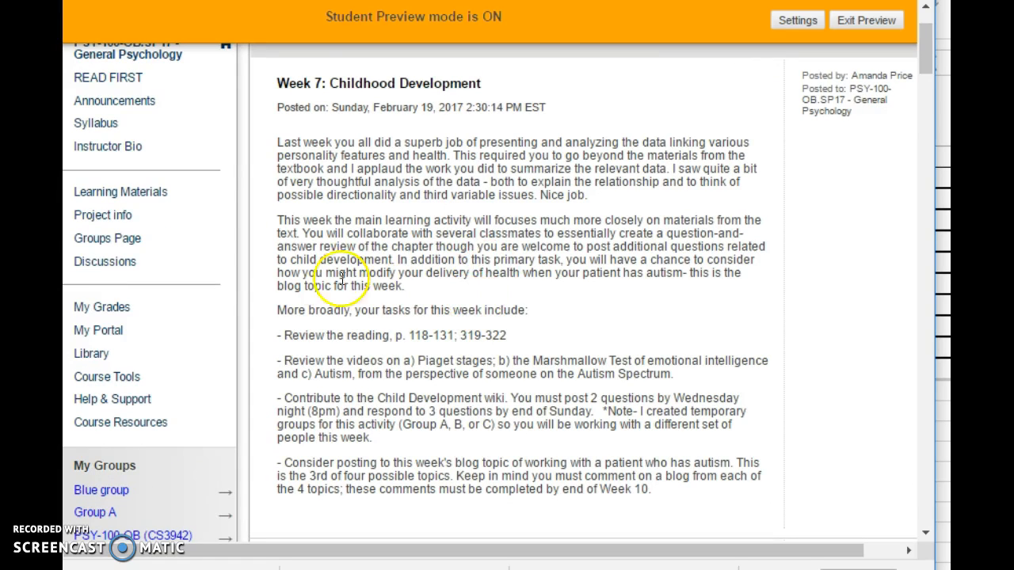
left_click(121, 190)
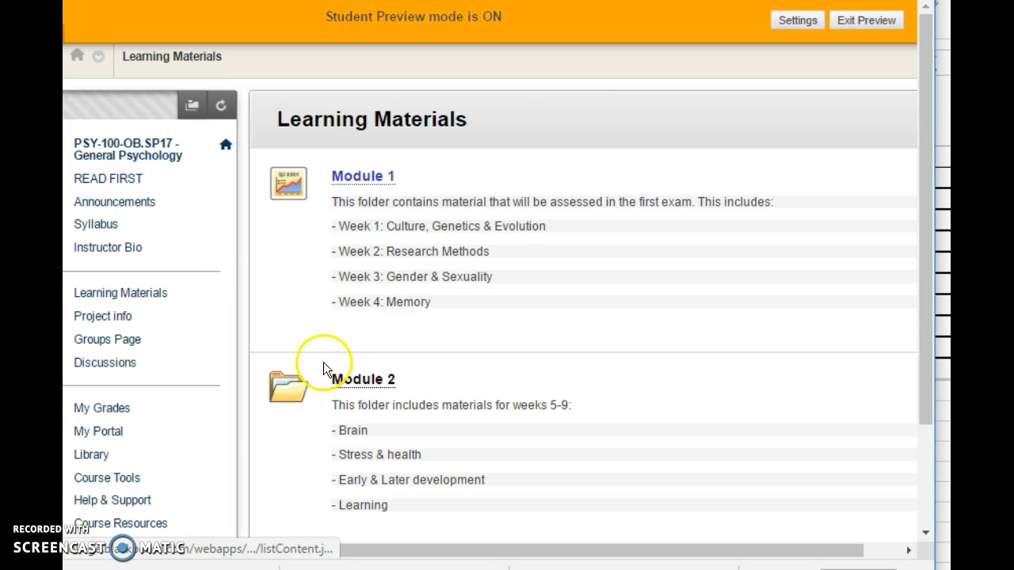
scroll("down", 3)
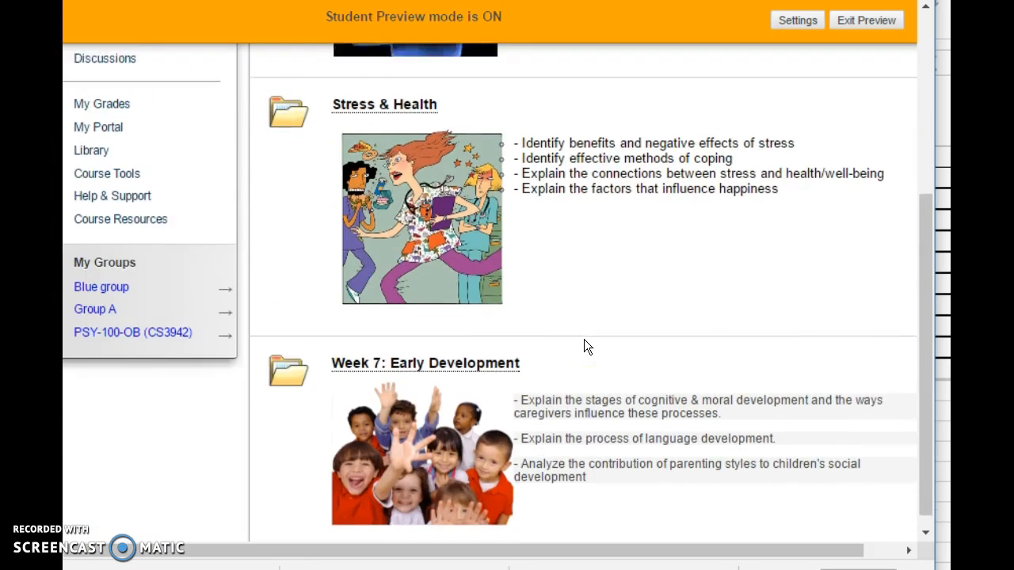
left_click(425, 363)
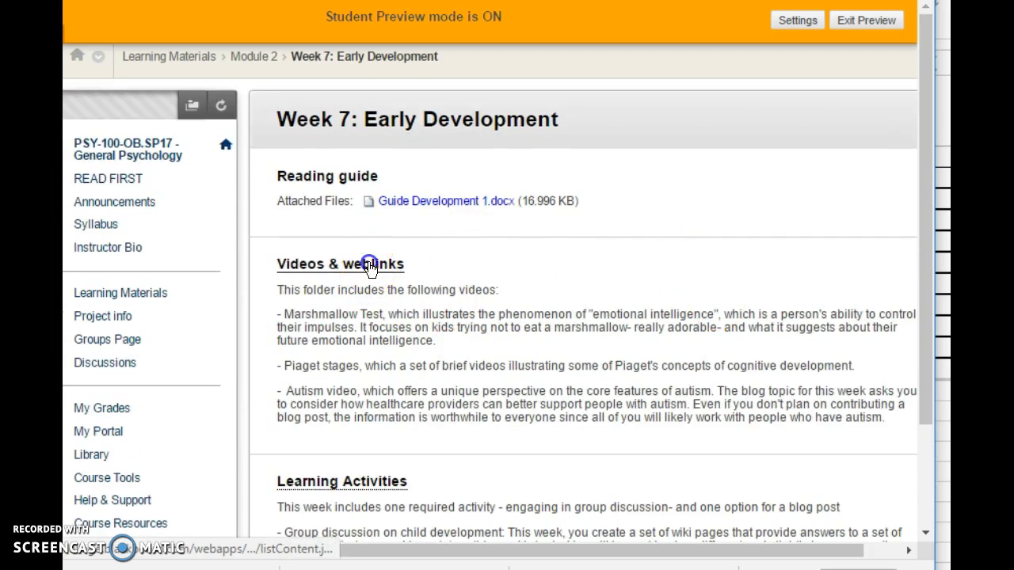
left_click(339, 263)
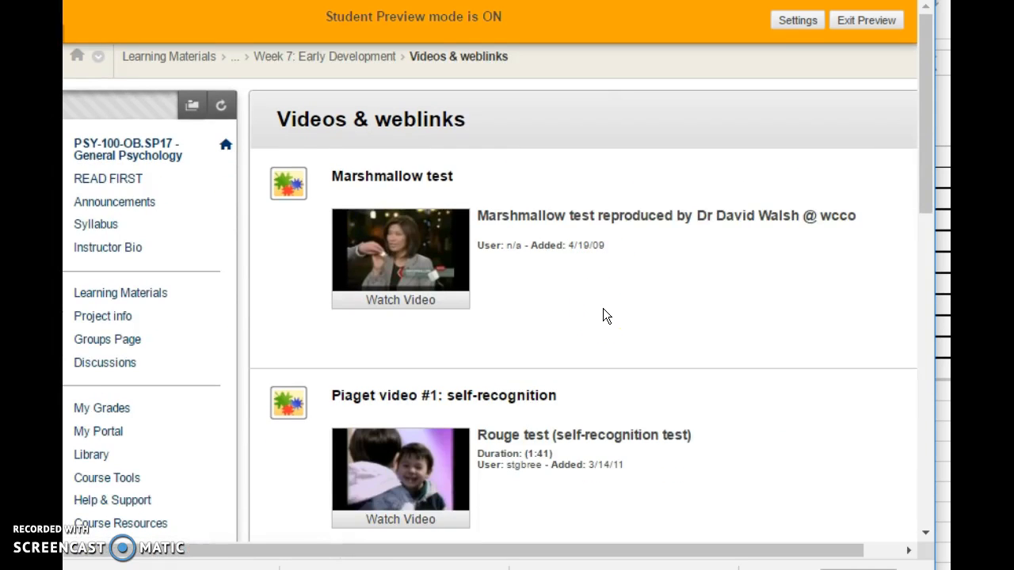
mouse_move(491, 299)
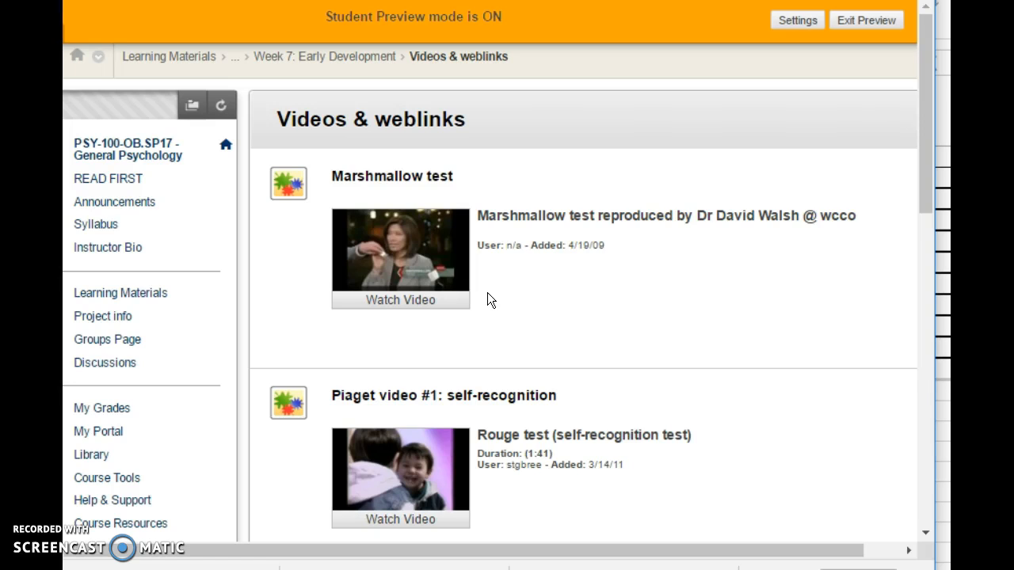
scroll("down", 3)
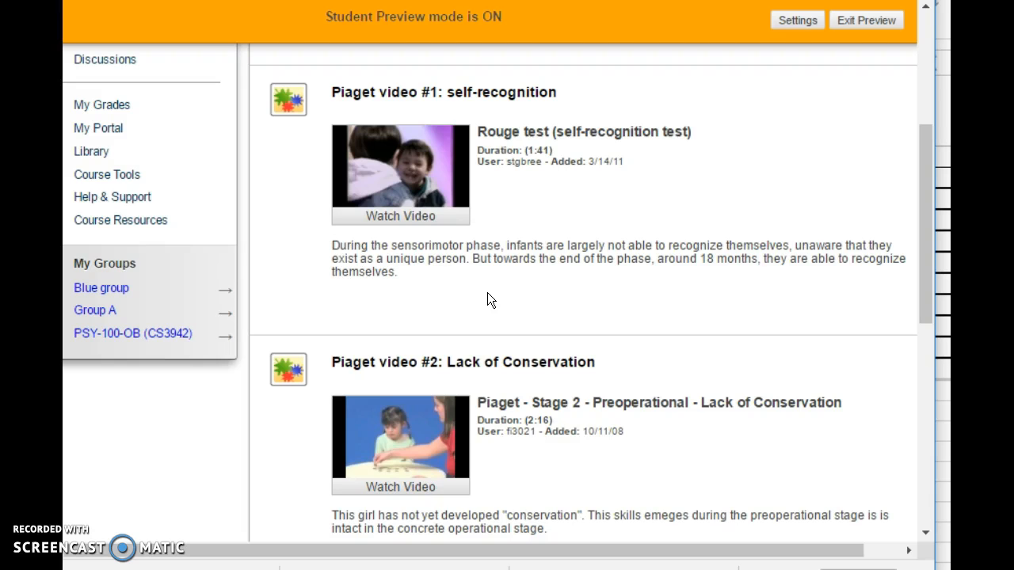
mouse_move(595, 132)
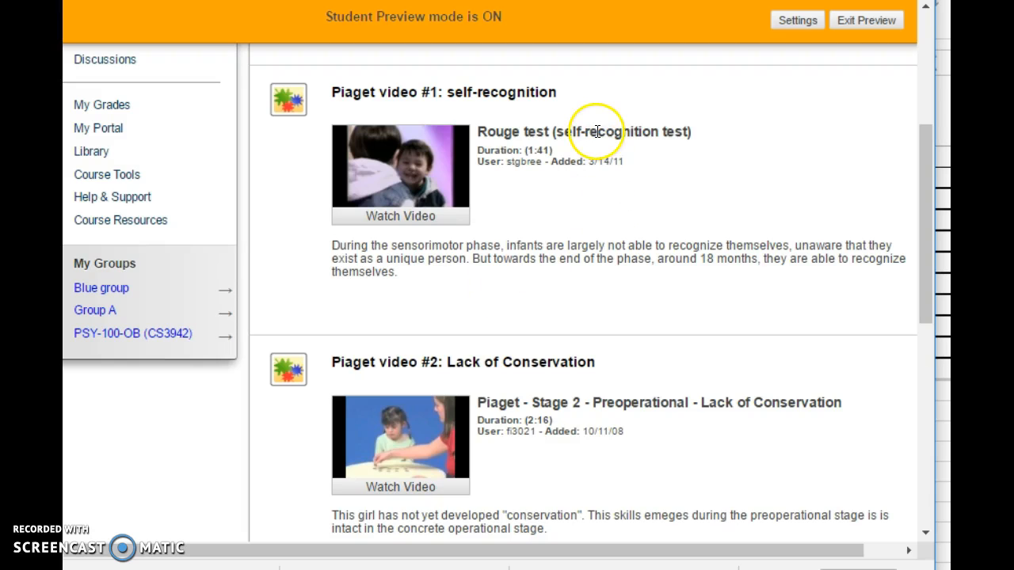
mouse_move(617, 293)
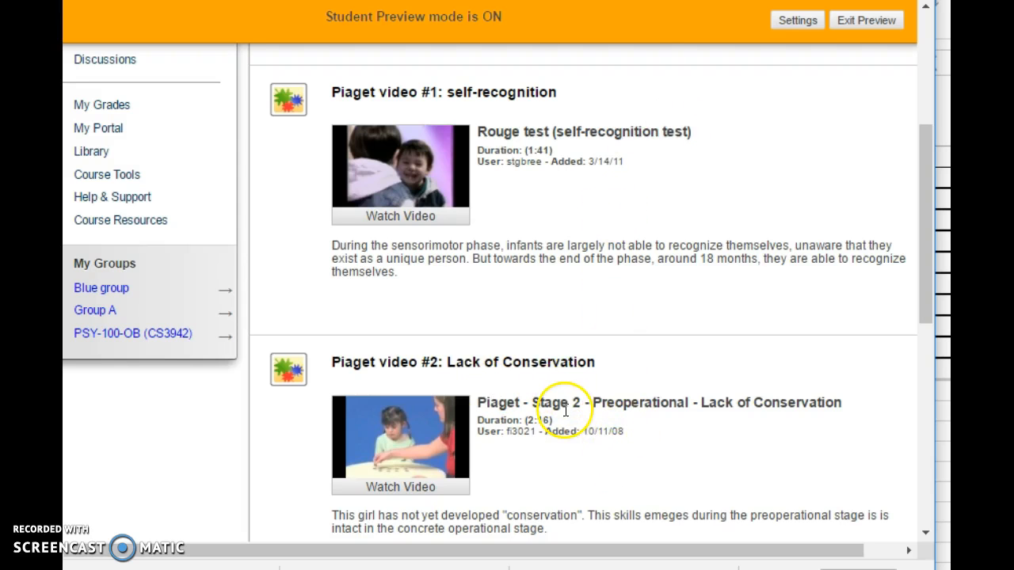
scroll("down", 3)
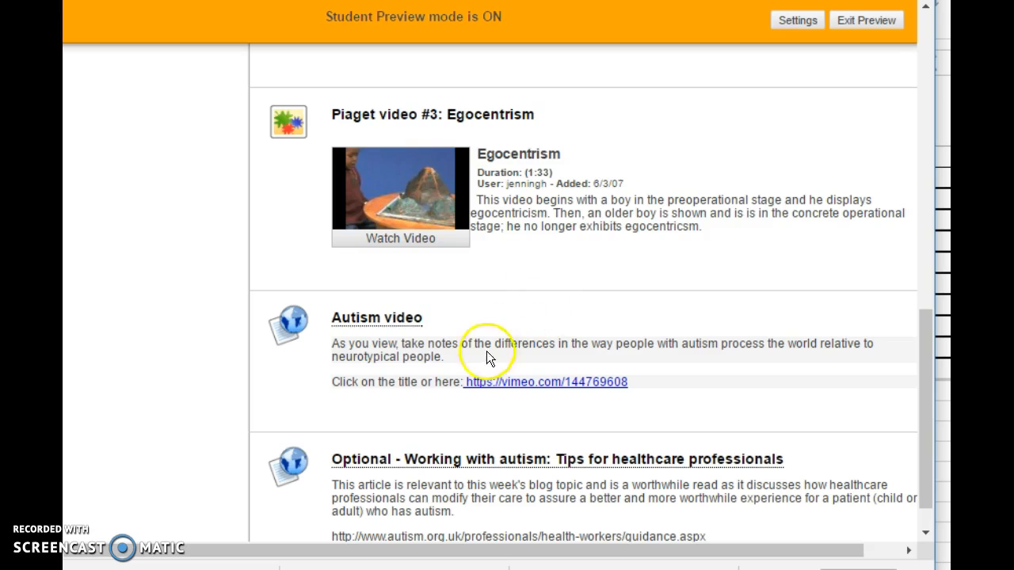
mouse_move(459, 338)
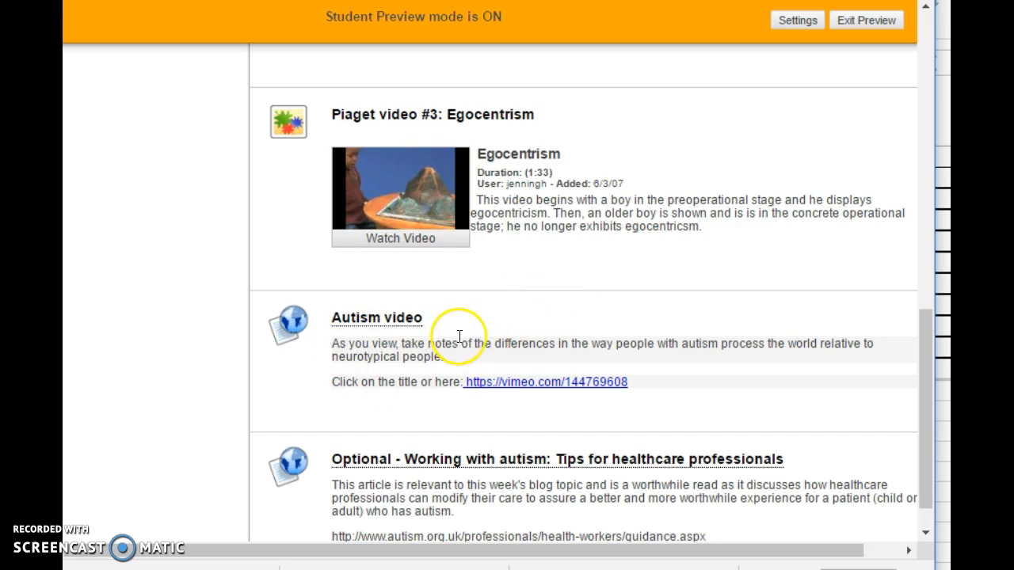
mouse_move(479, 323)
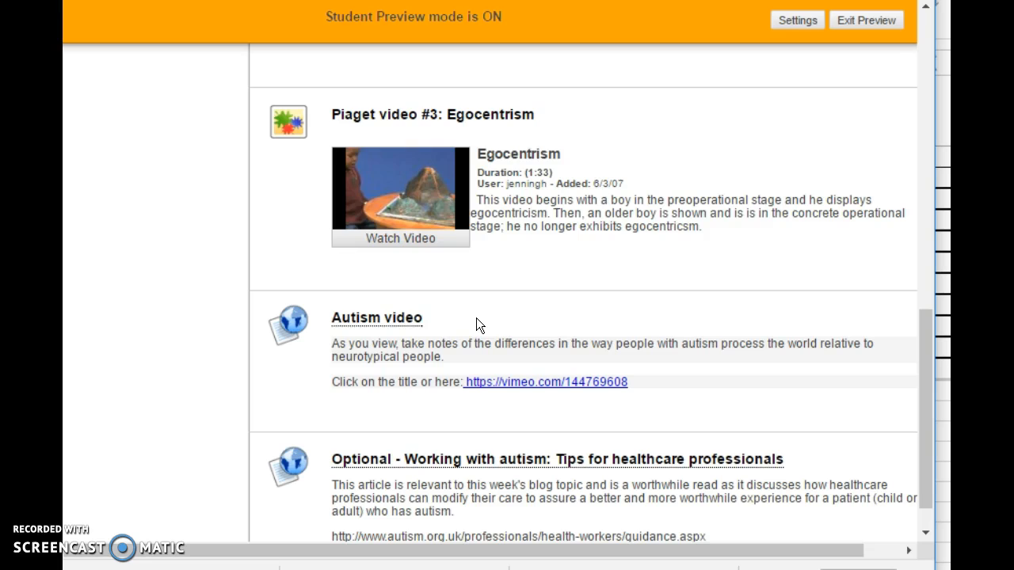
scroll("down", 3)
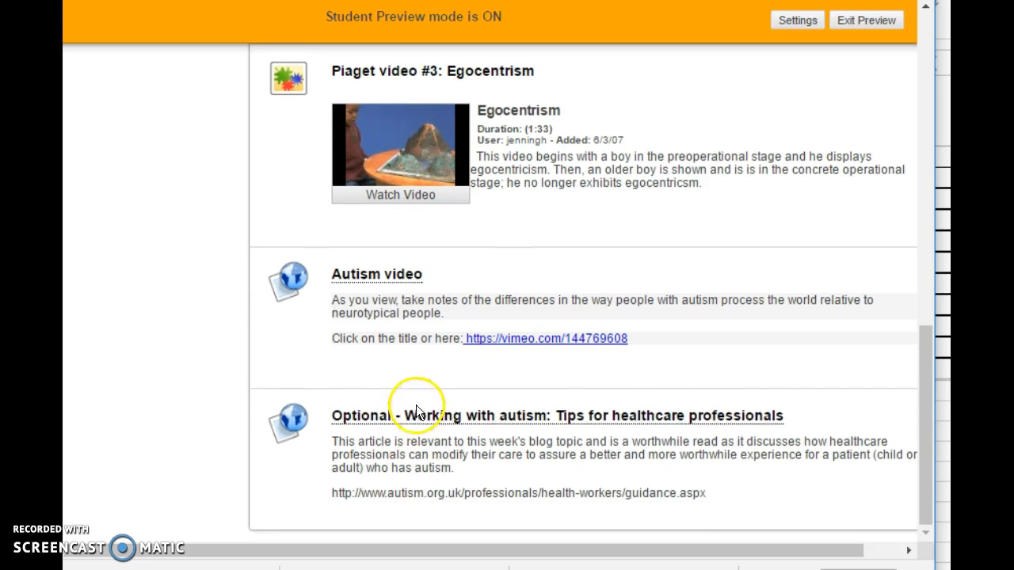
mouse_move(745, 484)
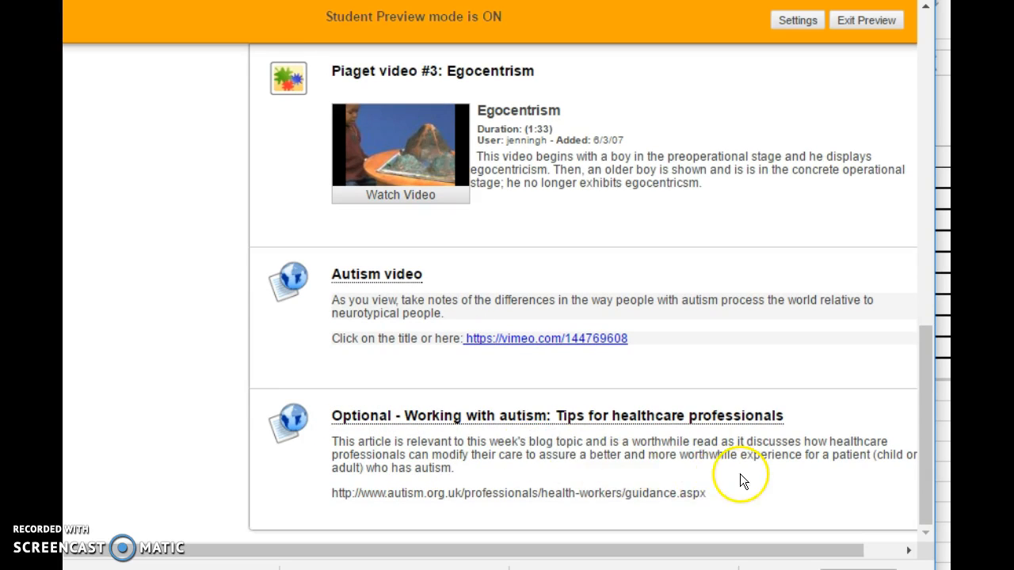
mouse_move(545, 446)
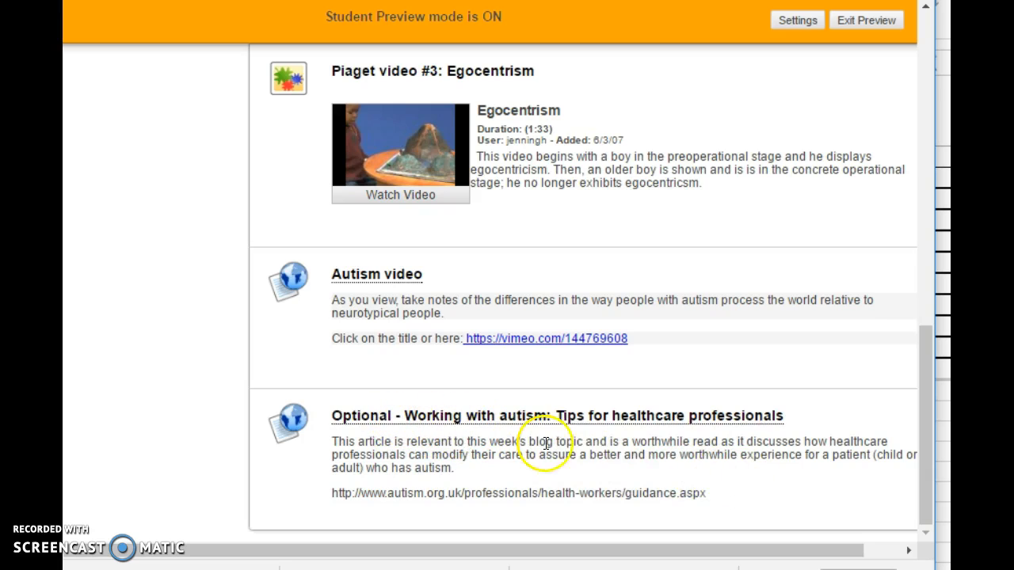
mouse_move(663, 475)
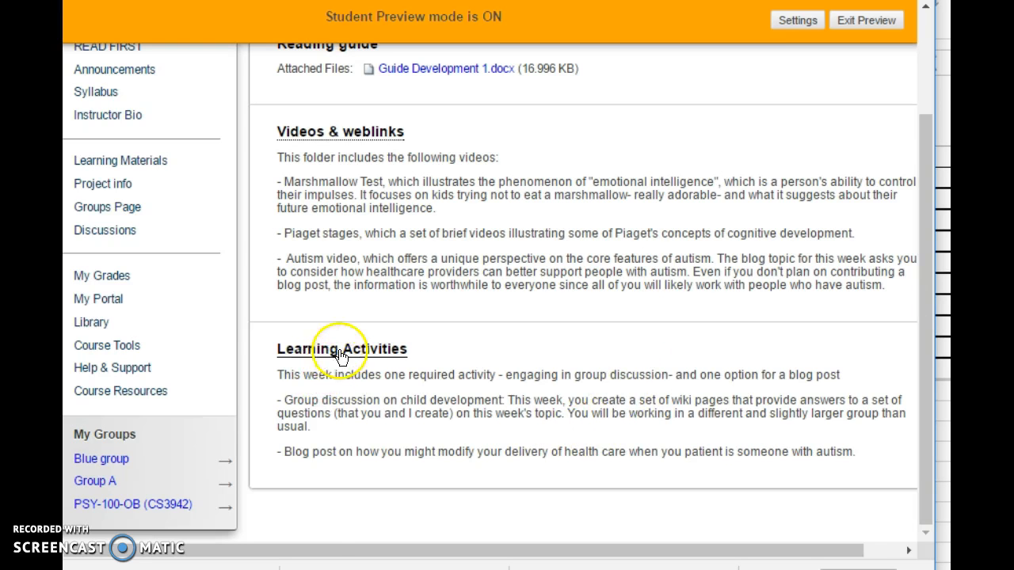
- Enter the Week 7 Learning Activities folder showing the Child Development group task
left_click(343, 350)
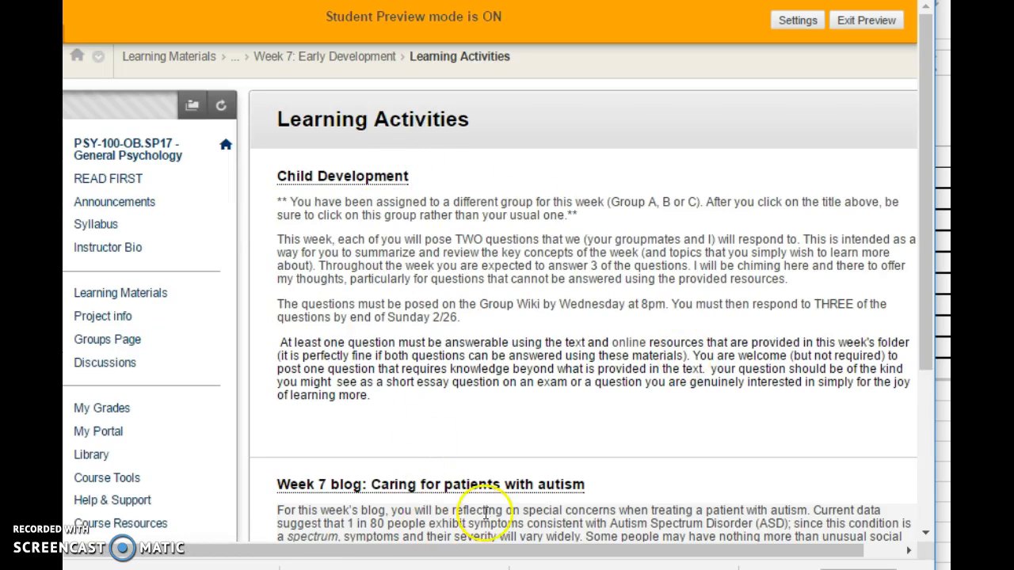
mouse_move(599, 402)
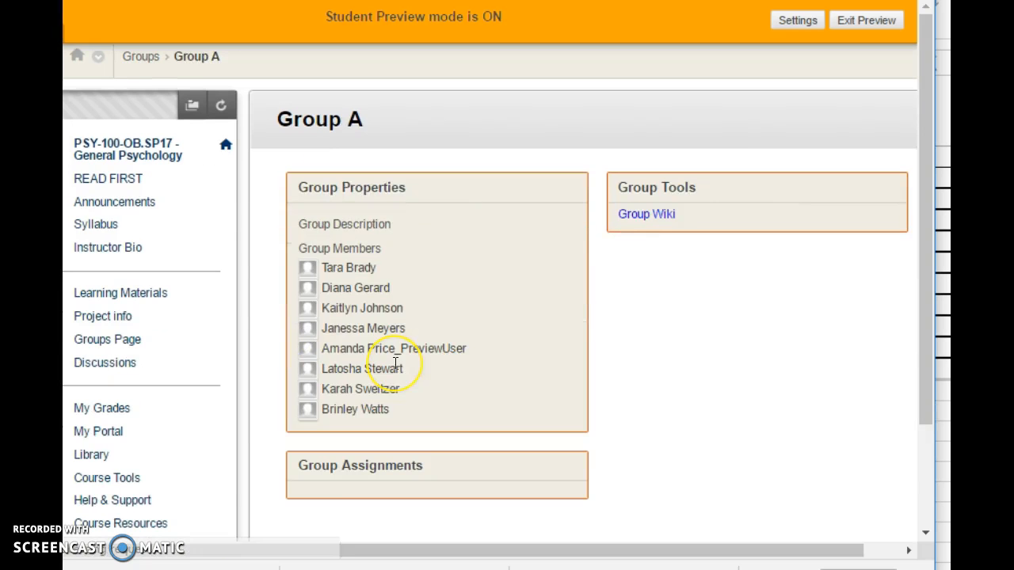
mouse_move(472, 311)
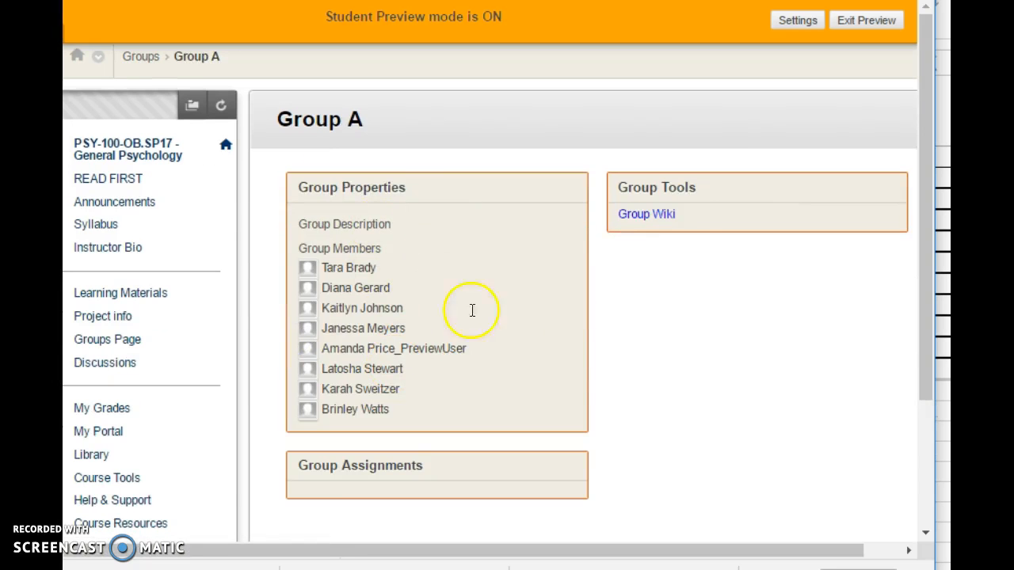
- Enter the Group A wiki and read through the Child Development homepage instructions
left_click(647, 214)
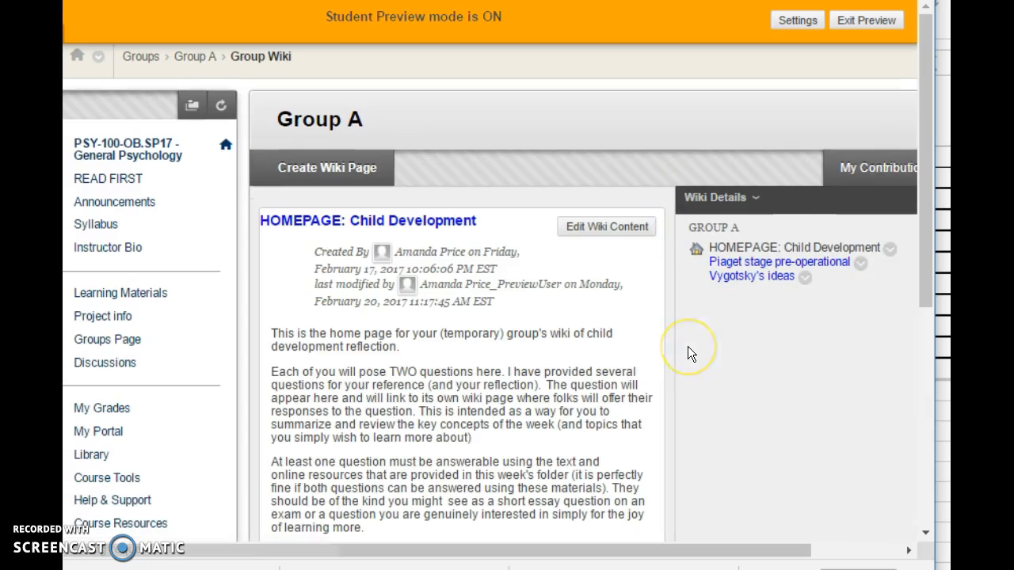
mouse_move(691, 354)
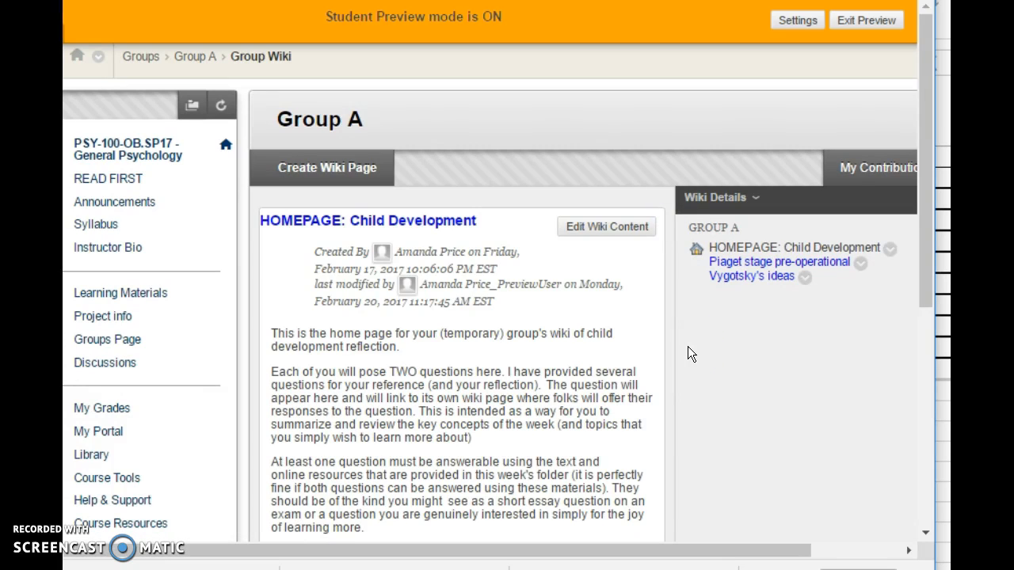
scroll("down", 3)
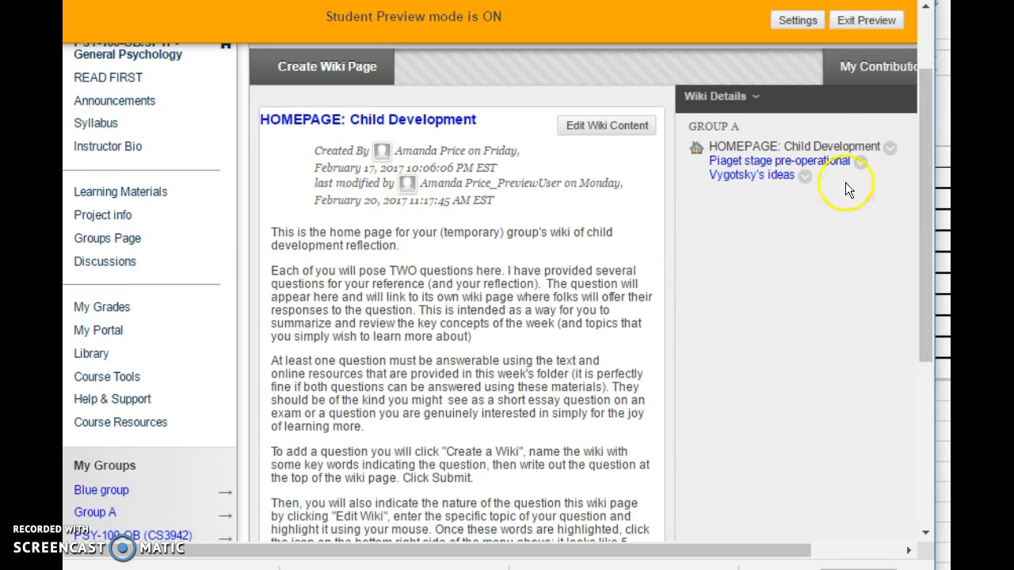
mouse_move(789, 418)
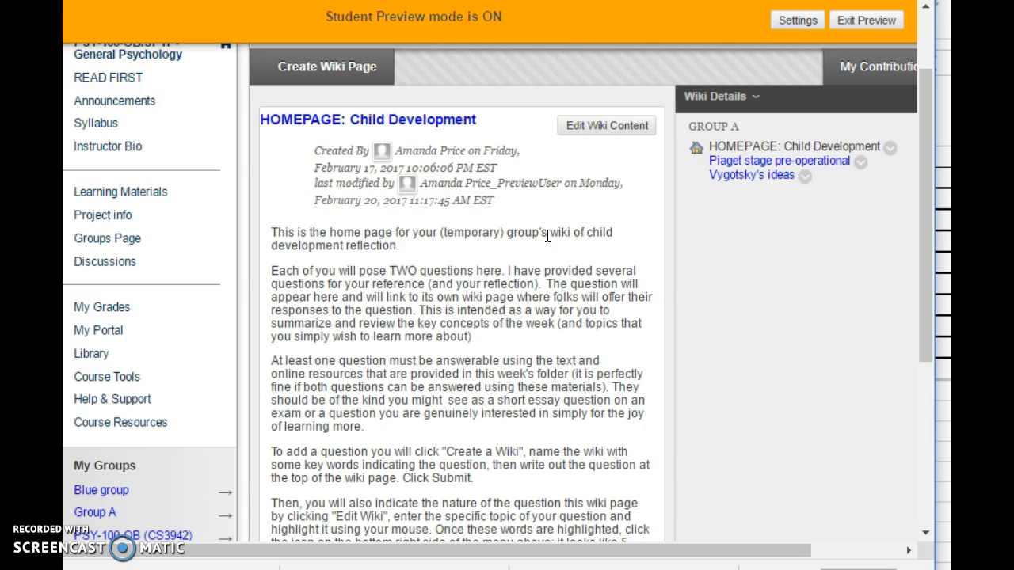
scroll("down", 3)
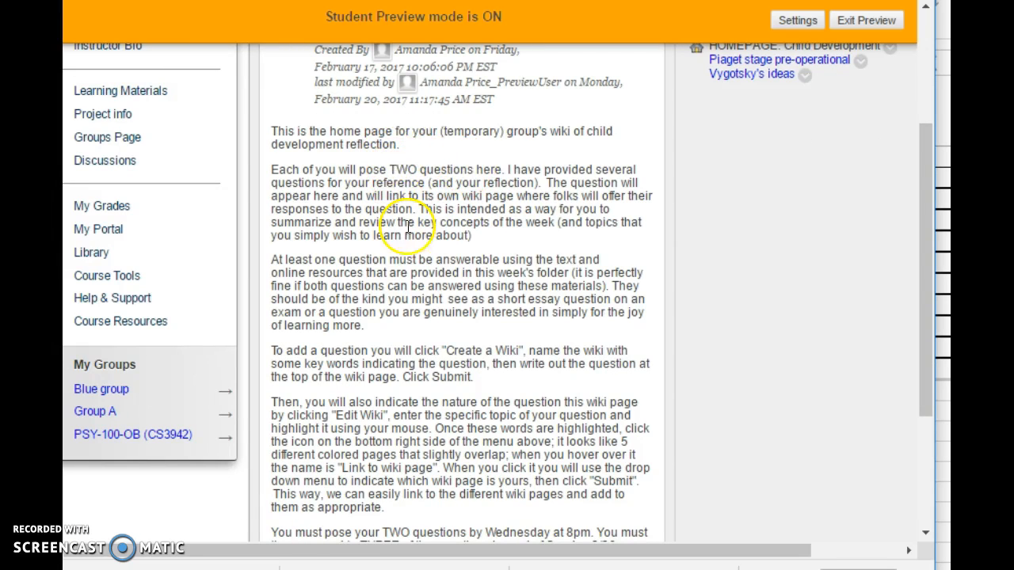
mouse_move(393, 310)
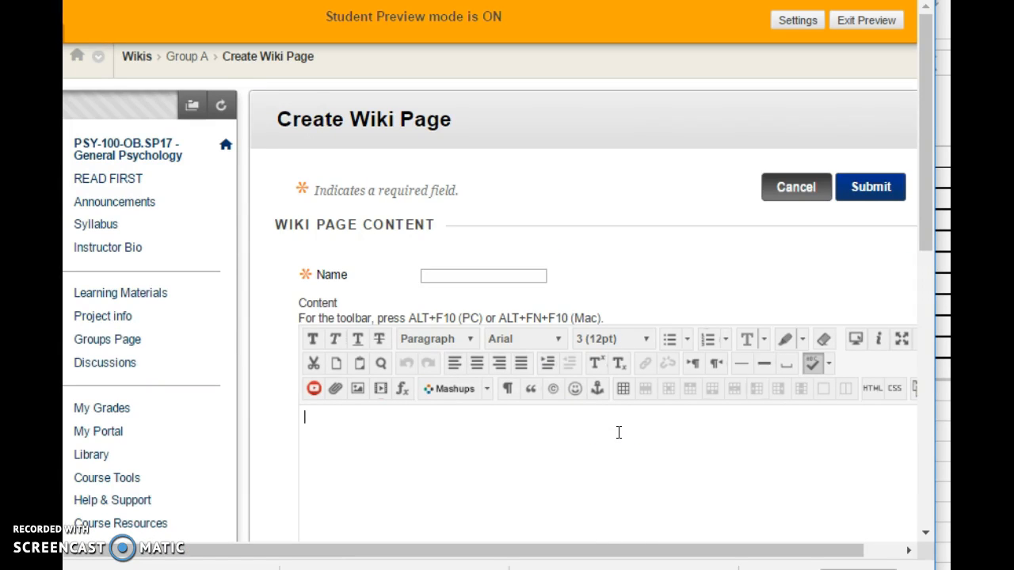
- Write the question 'Kohlberg's moral development - if you were 3 year old how would ....' in the Content editor
type("kOH")
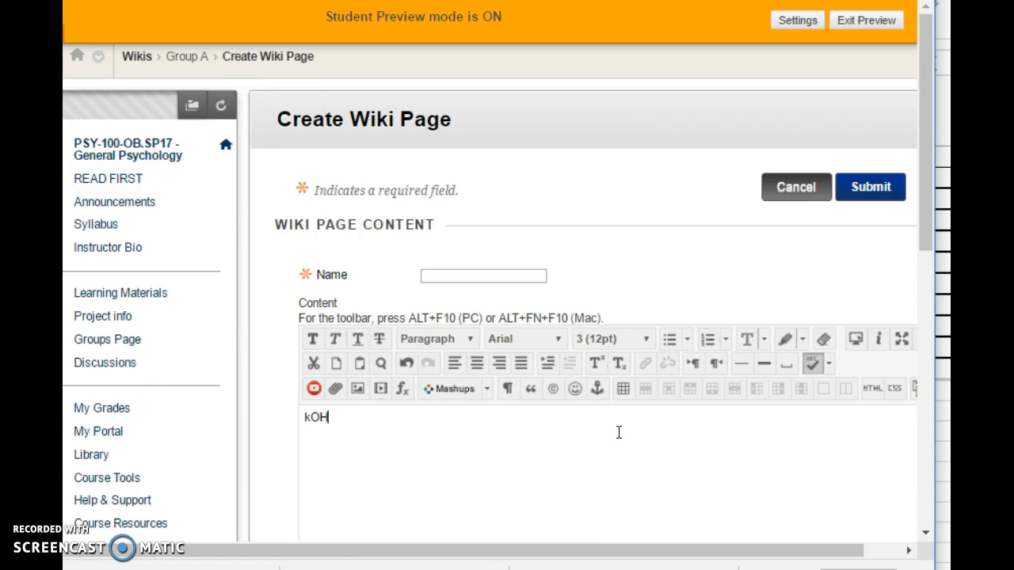
type("LGBERG")
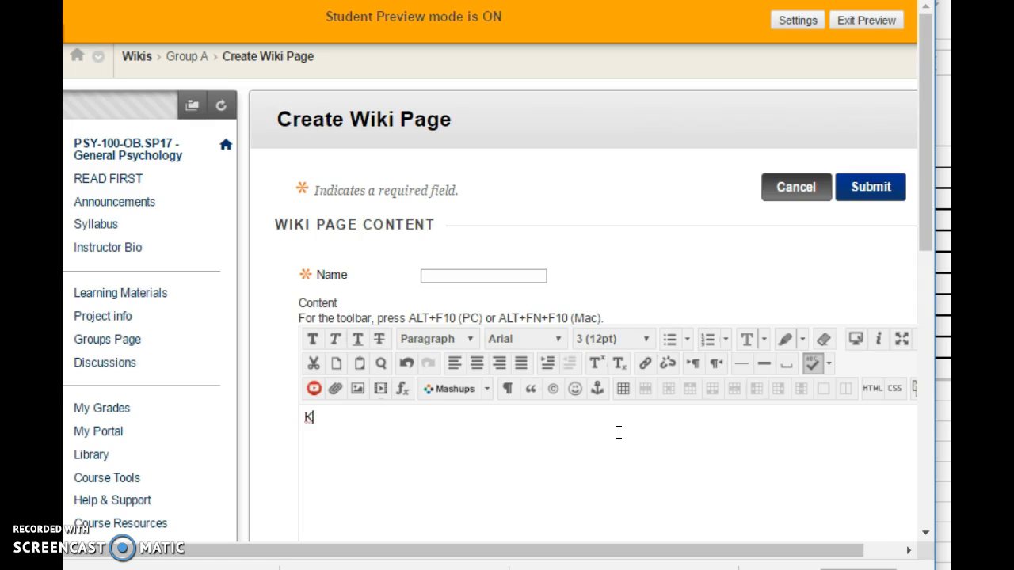
type("olhber")
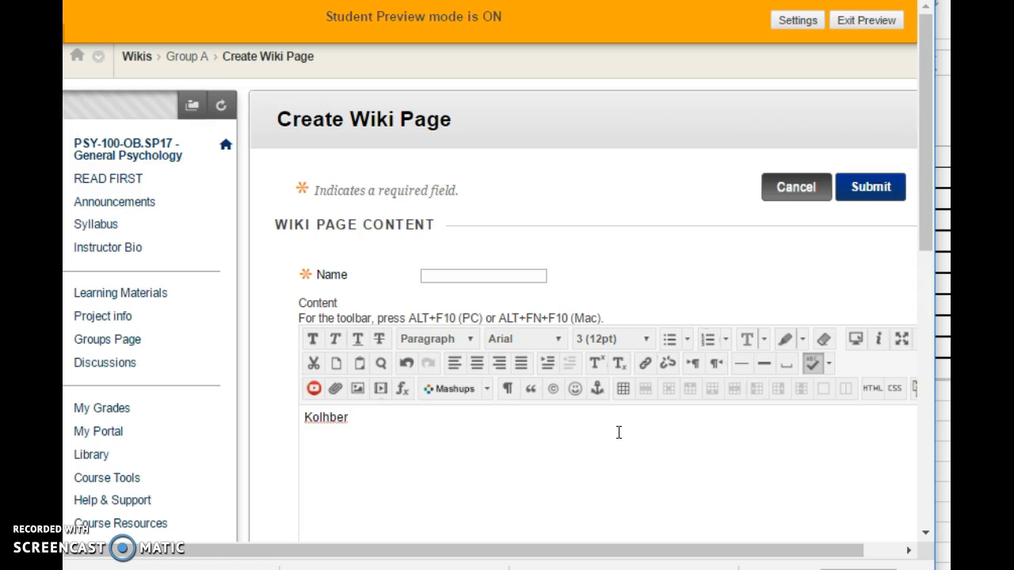
type("g's moral d")
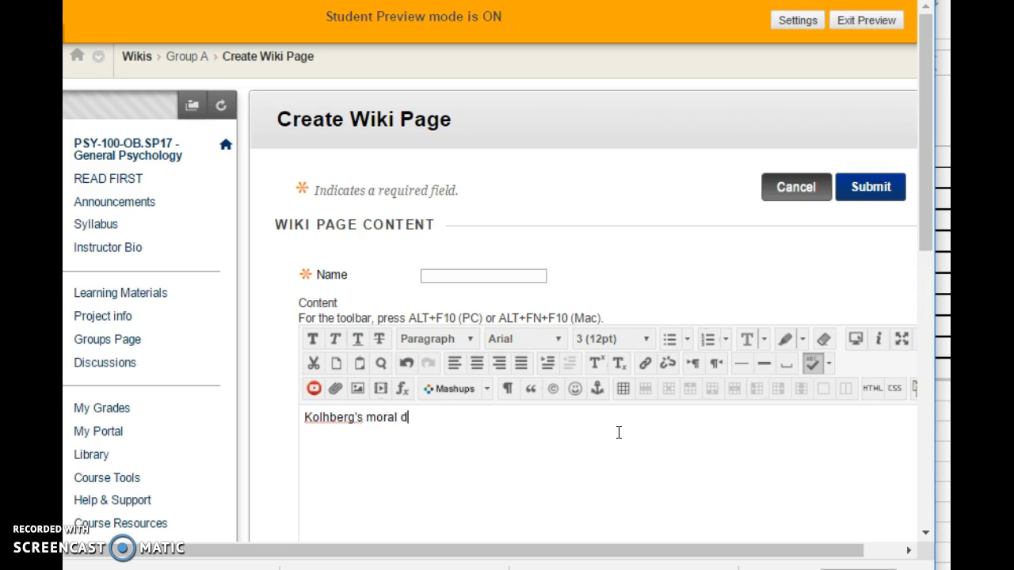
type("evelopment - i")
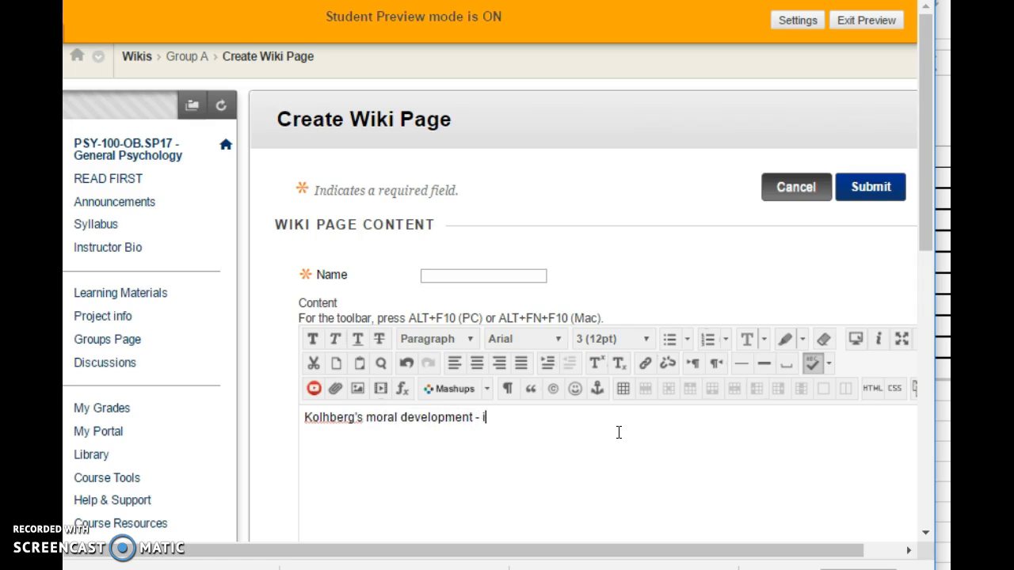
type("f you were 3 ye")
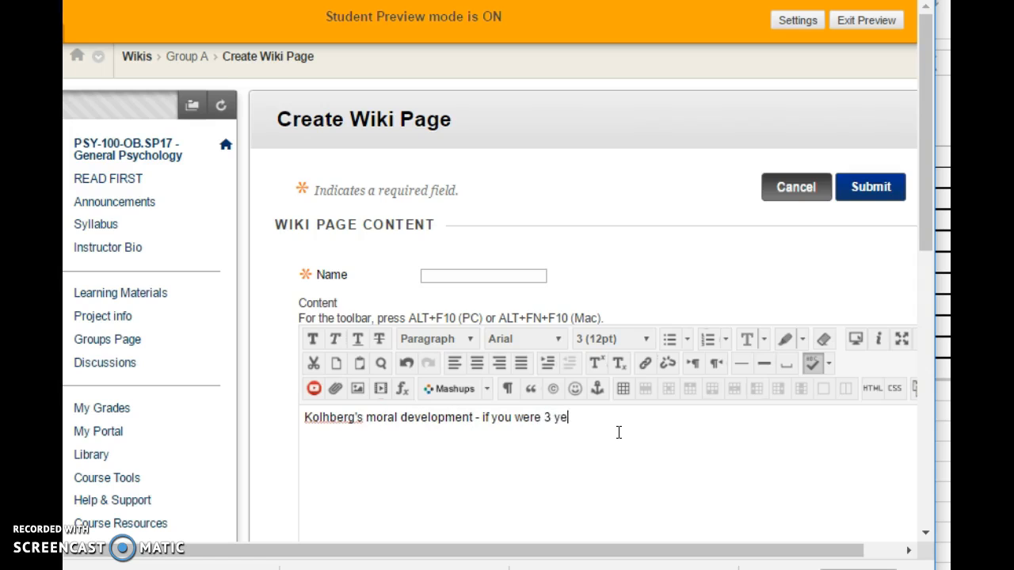
type("ar old how")
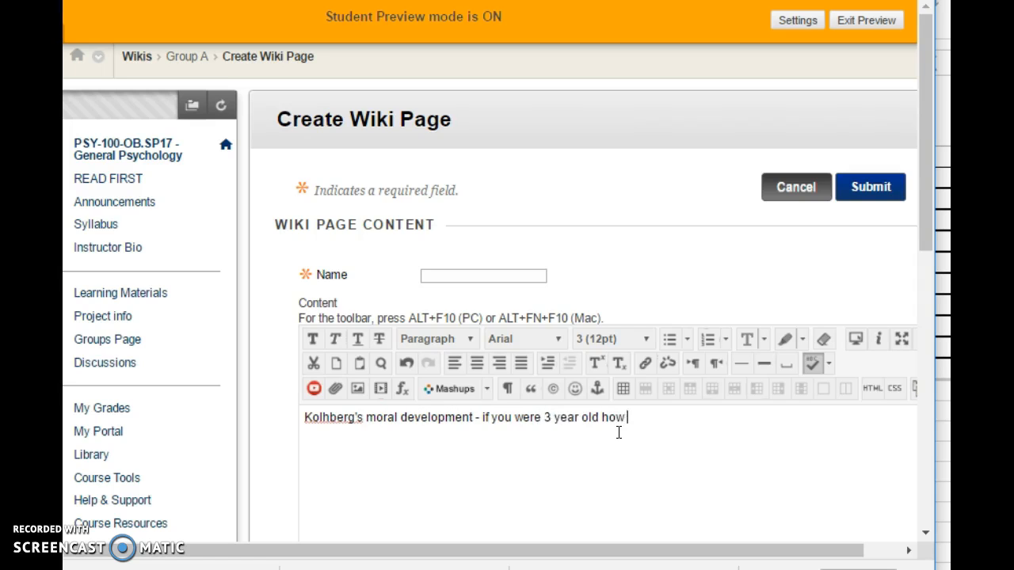
type("would ..")
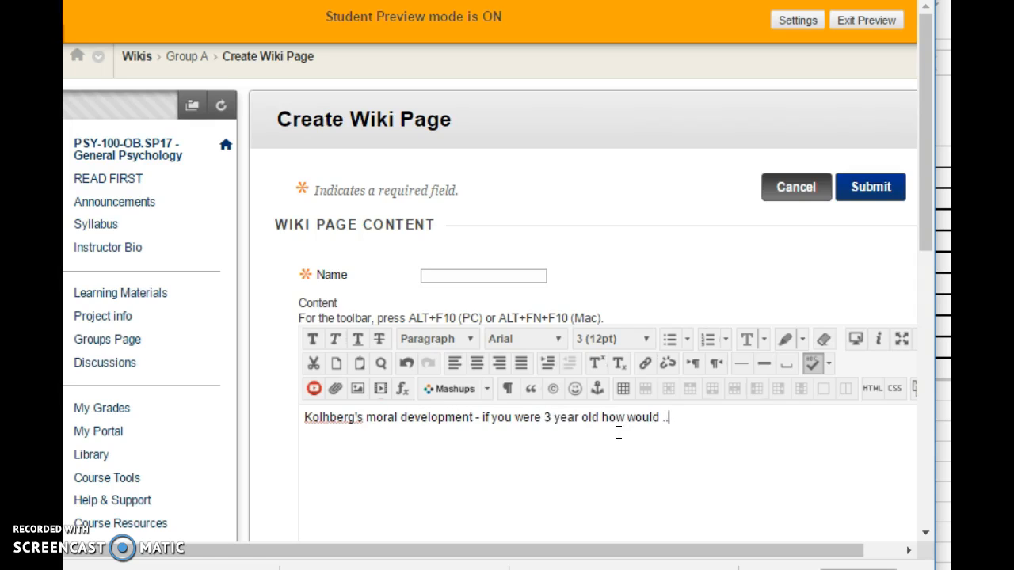
type("..")
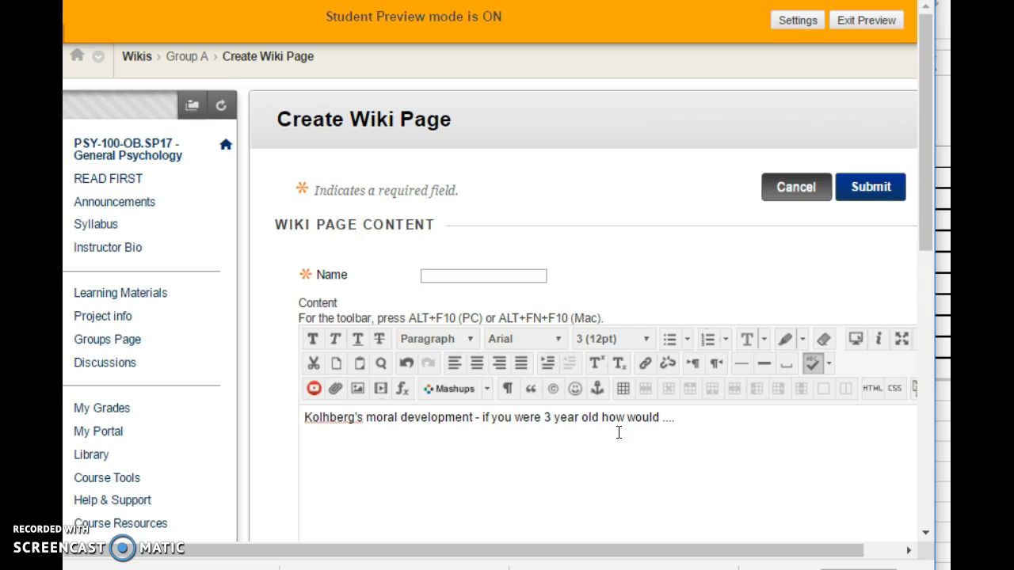
- Name the page 'Kohlberg's Moral Development' and submit it to the Group A wiki
left_click(483, 275)
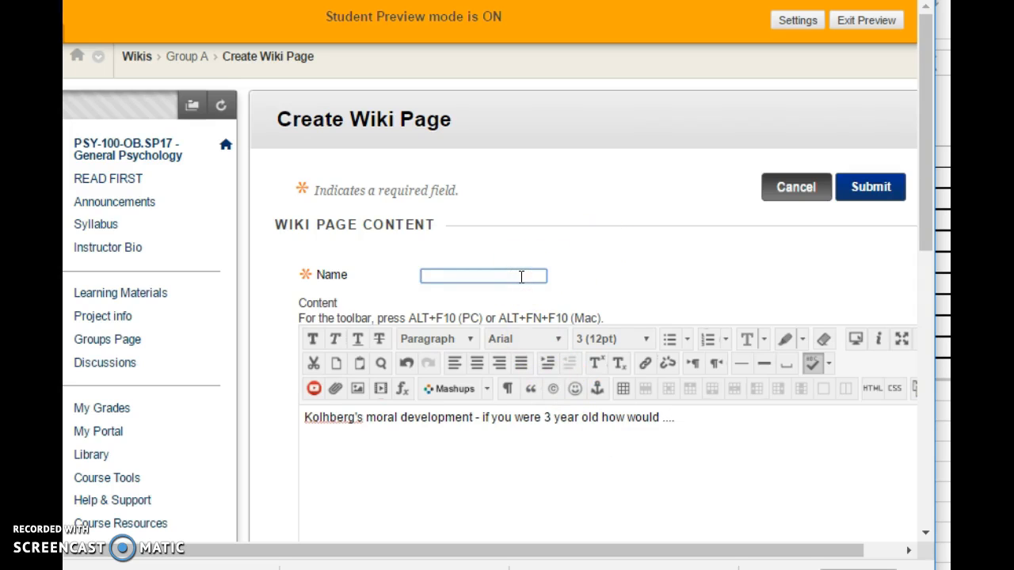
type("Kohlberg")
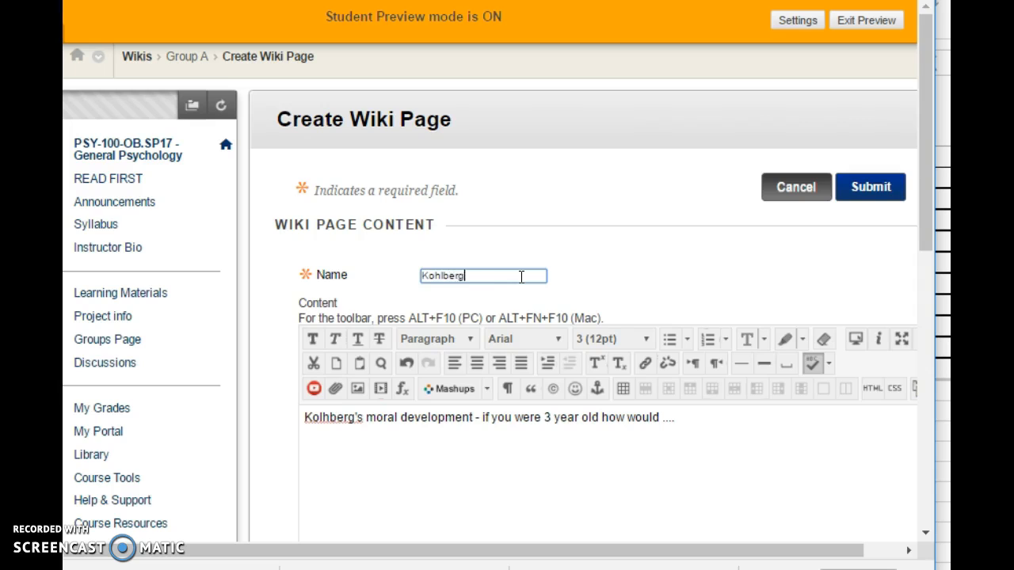
type("'s Moral Development")
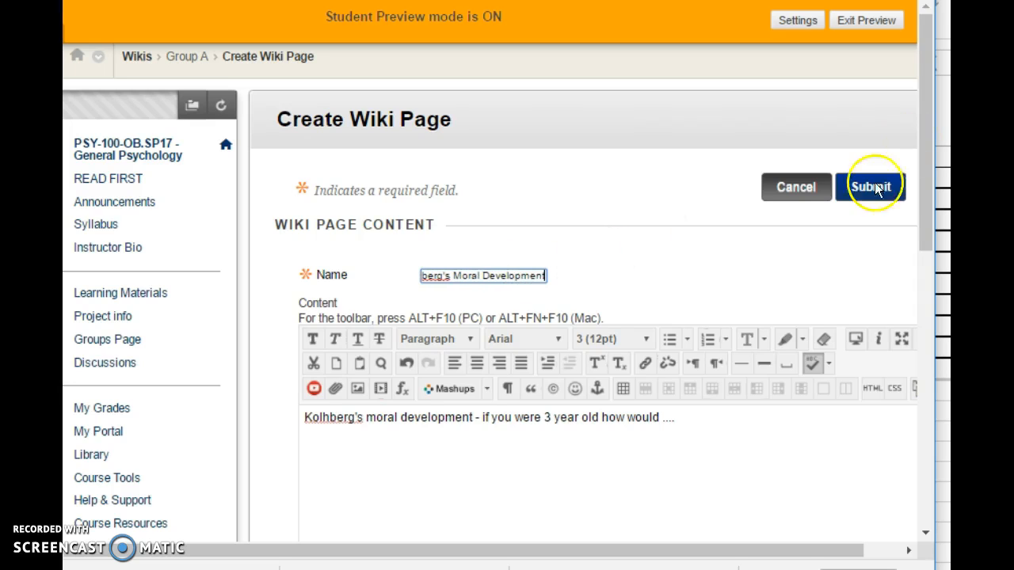
left_click(874, 187)
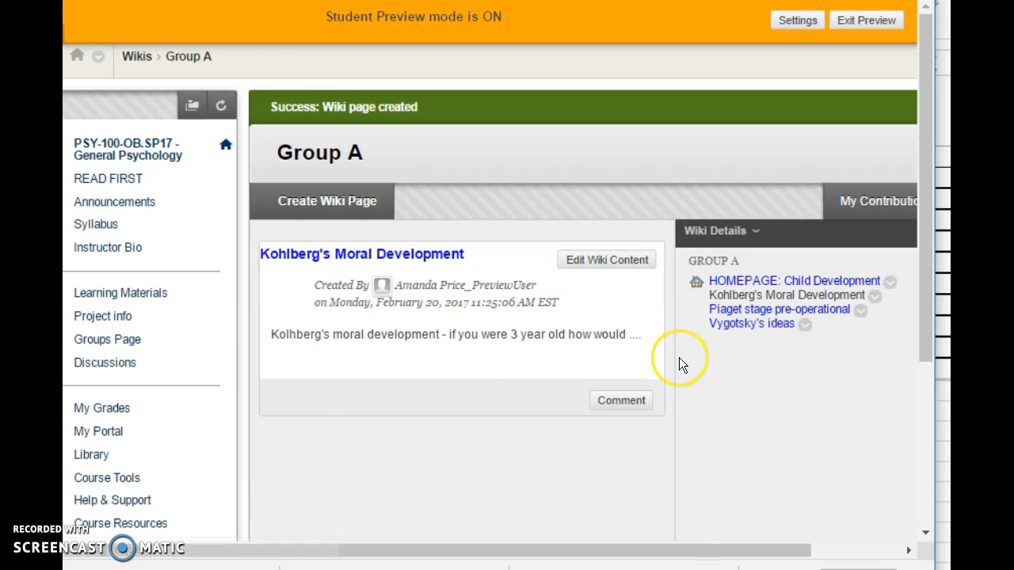
mouse_move(627, 327)
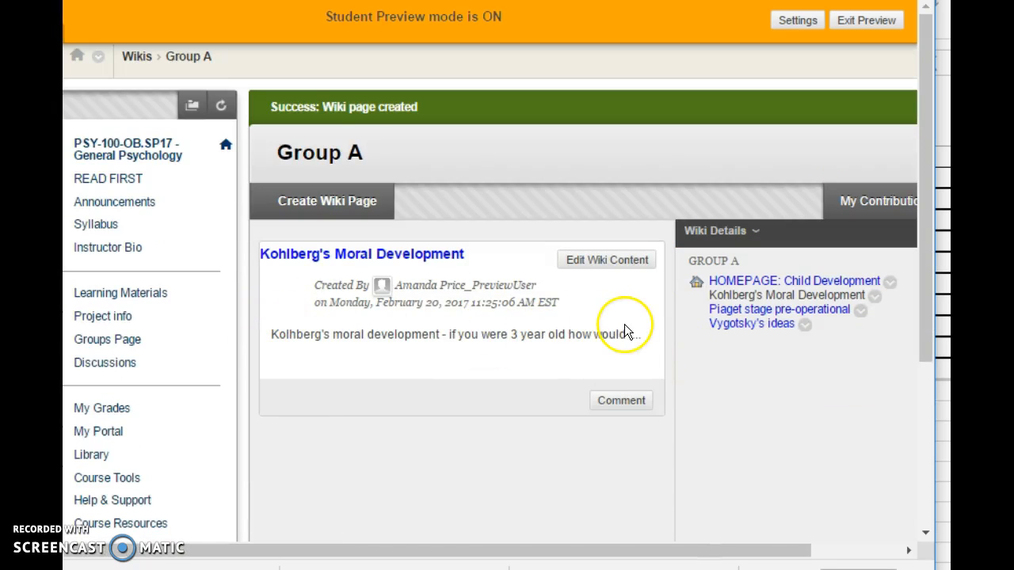
- Sign the Kohlberg page with 'Amanda Price', save it, and return to the Child Development homepage
left_click(606, 260)
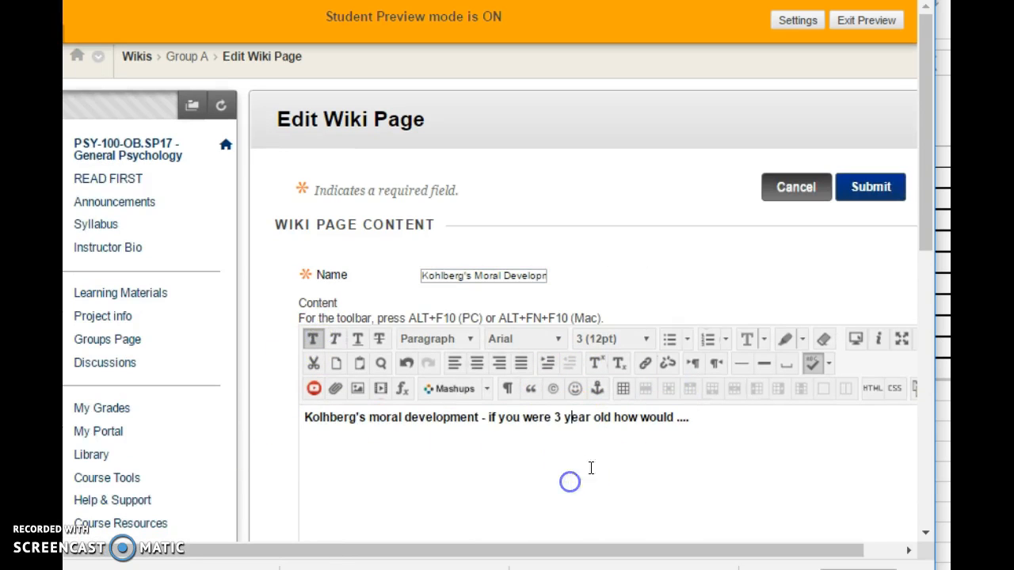
type("A")
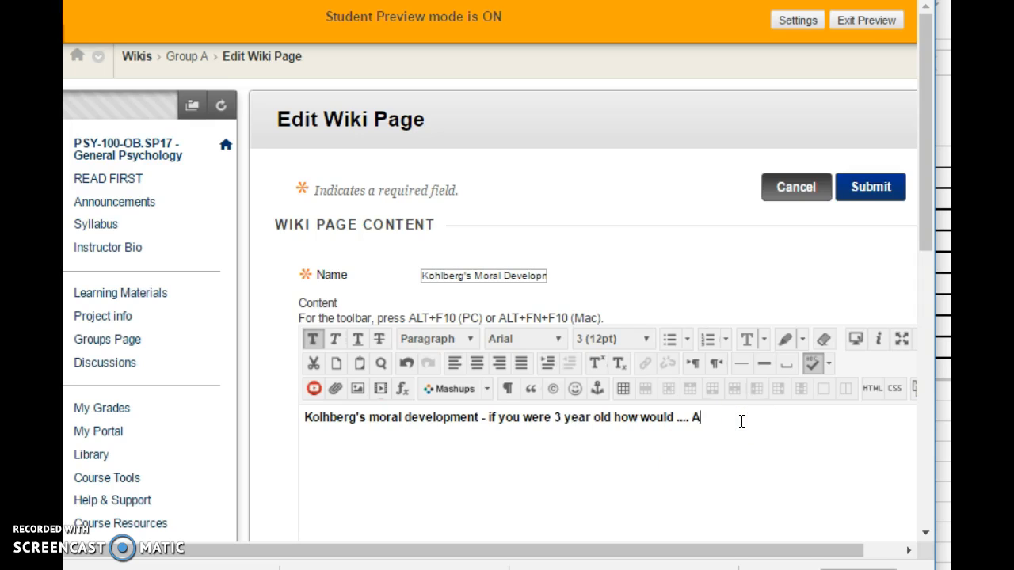
type("manda Price")
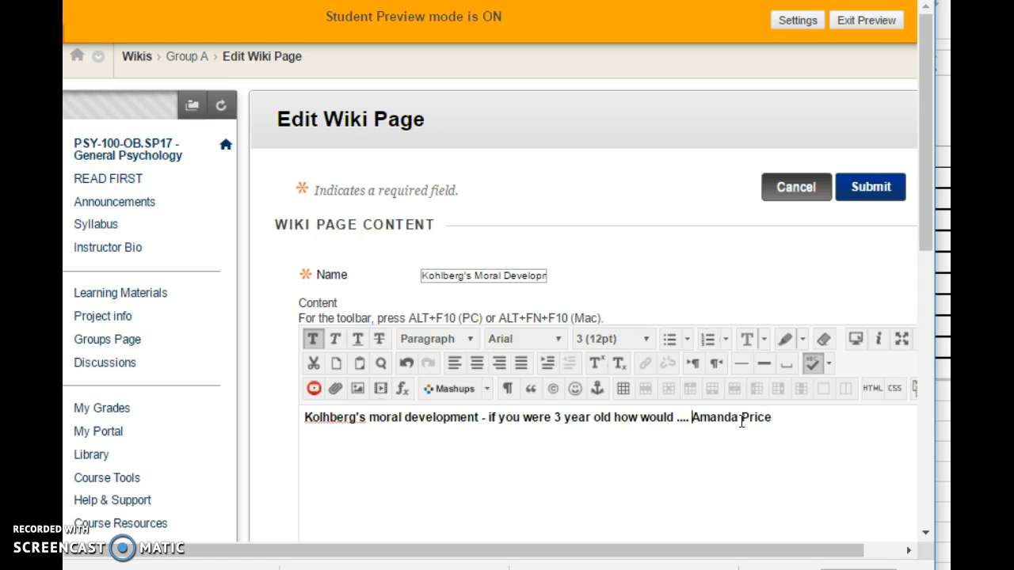
left_click(871, 187)
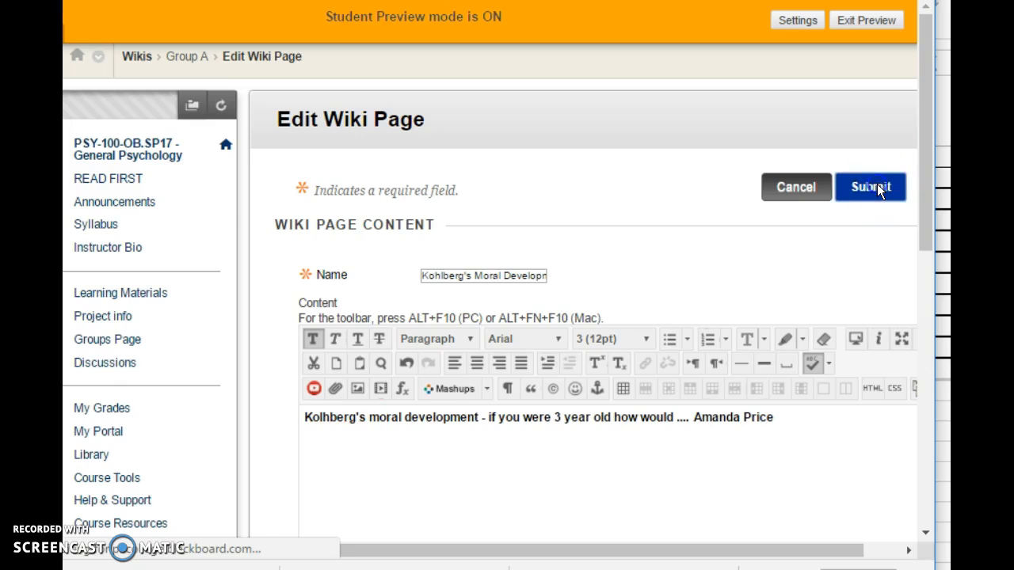
left_click(872, 187)
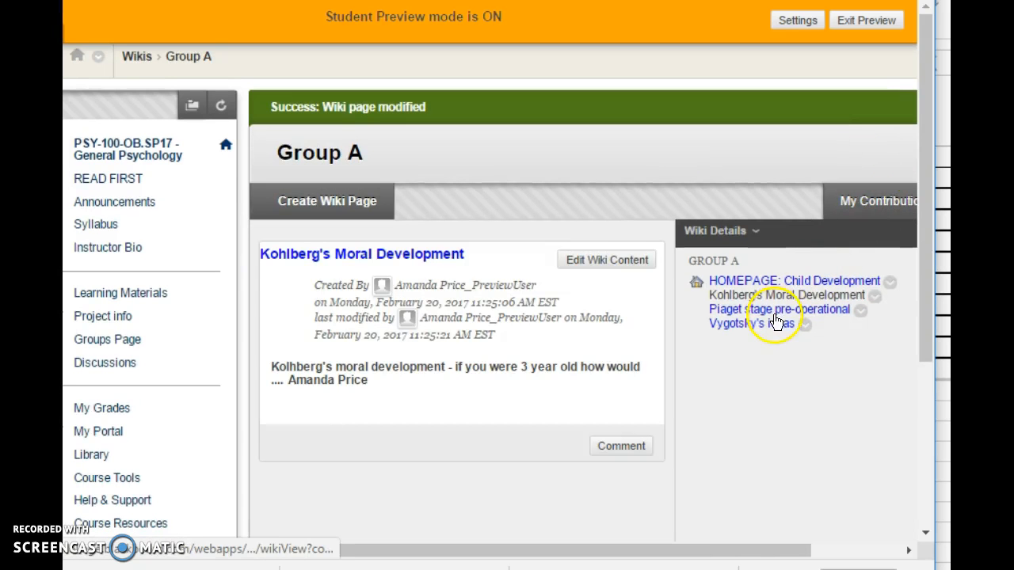
mouse_move(796, 296)
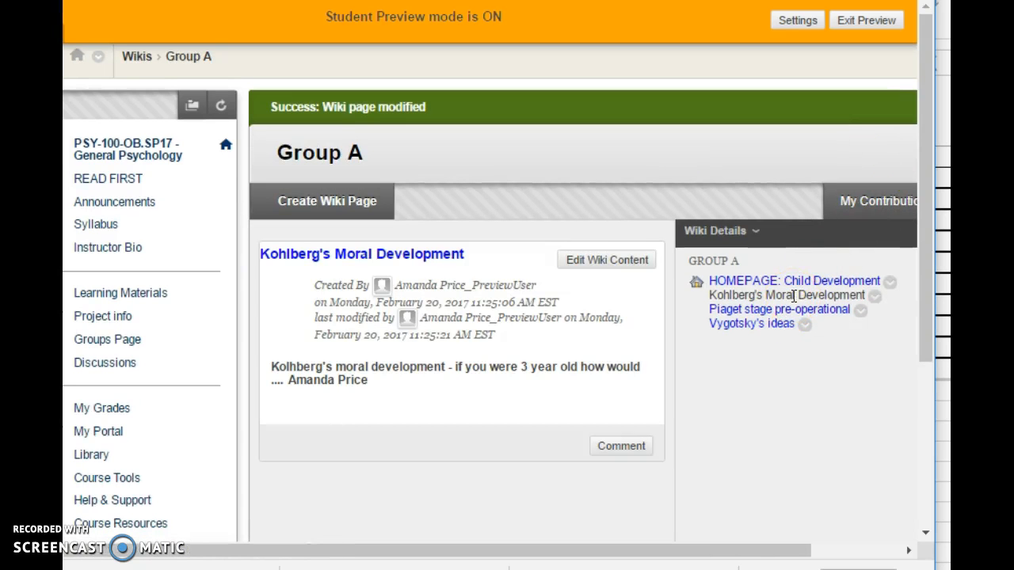
left_click(794, 281)
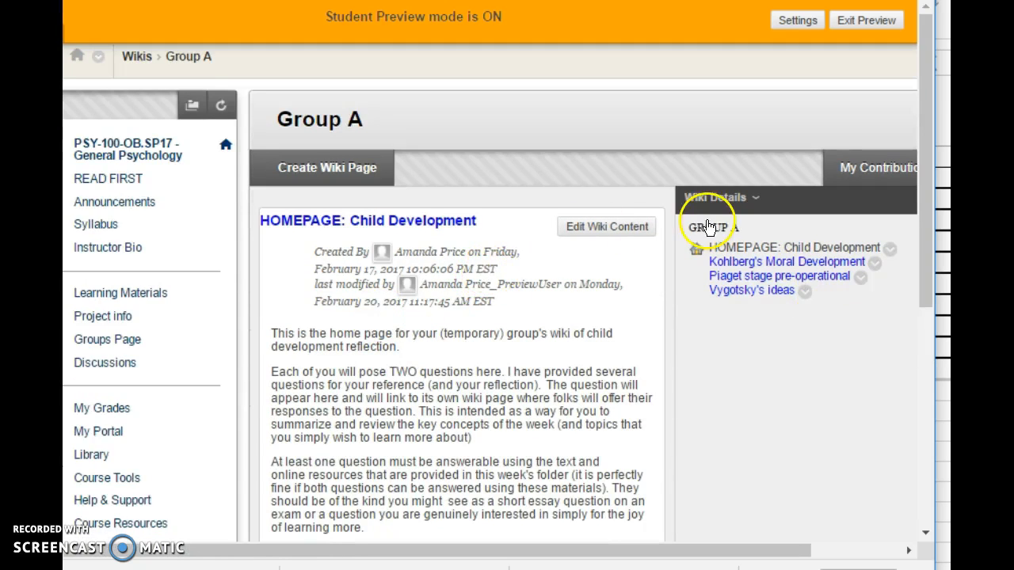
- Edit the homepage, add 'Kohlberg's Moral Development' to the question list and highlight it
scroll("down", 3)
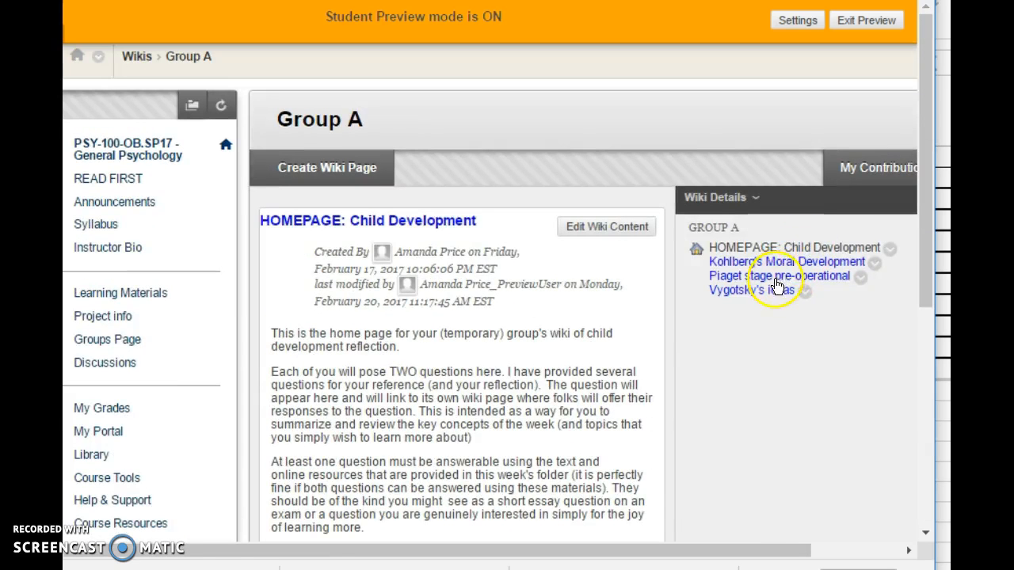
mouse_move(717, 368)
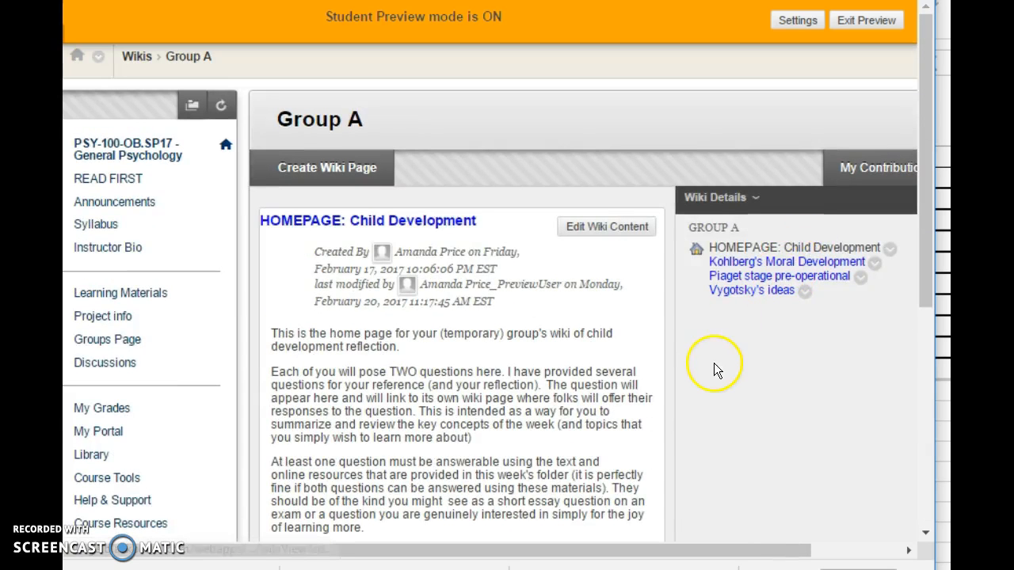
left_click(606, 226)
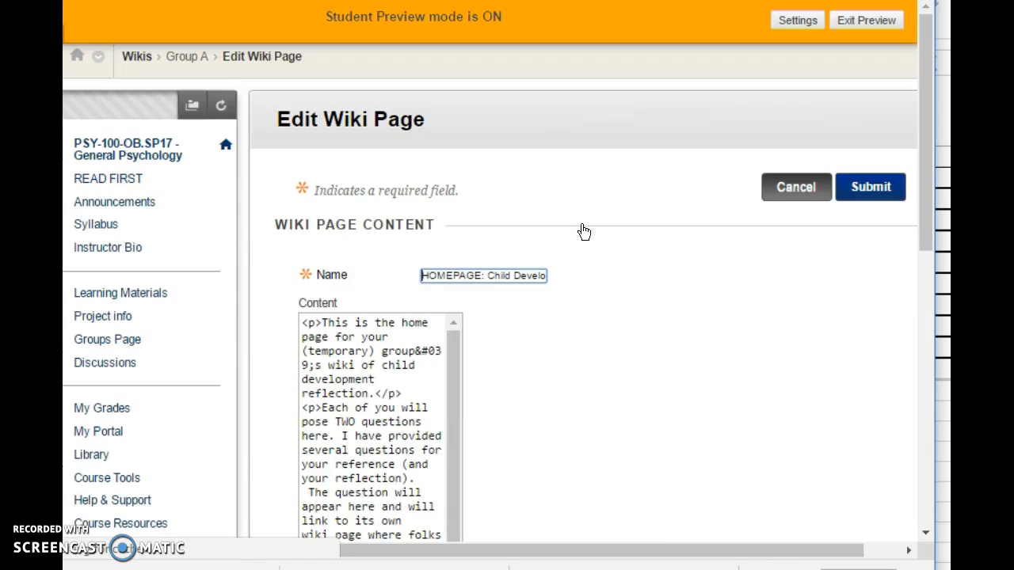
scroll("down", 3)
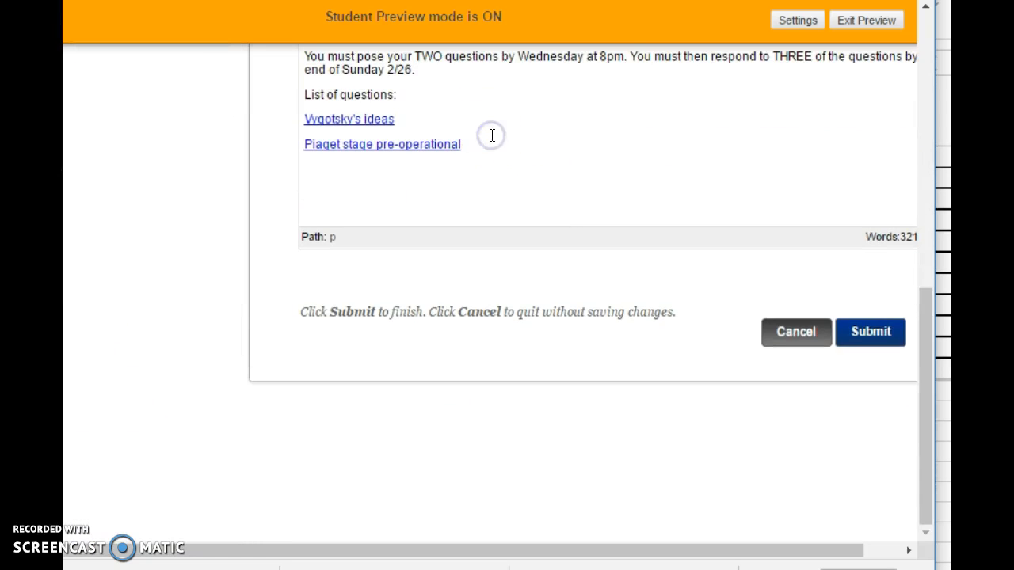
type("Kohlber")
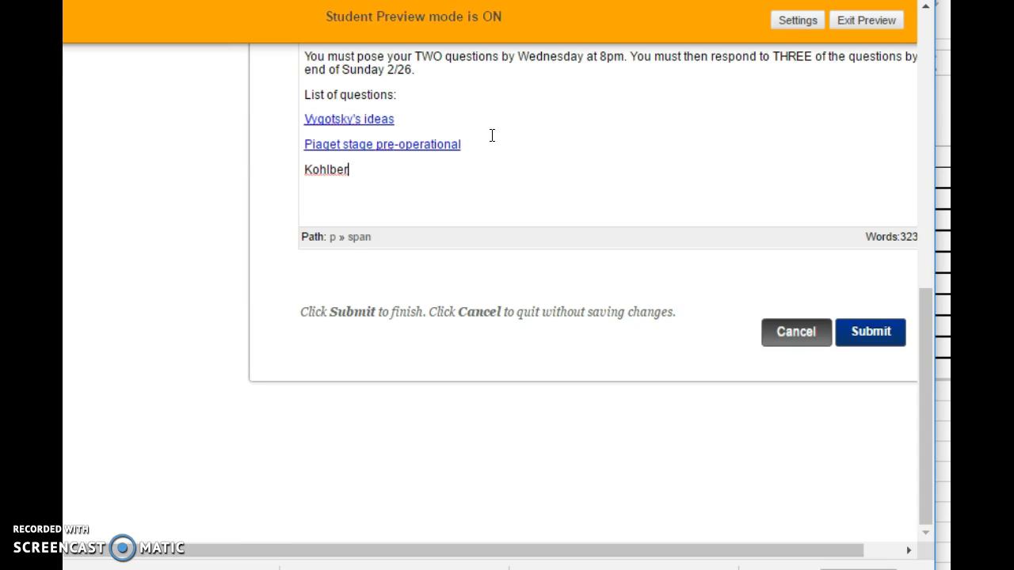
type("g's Moral Develop")
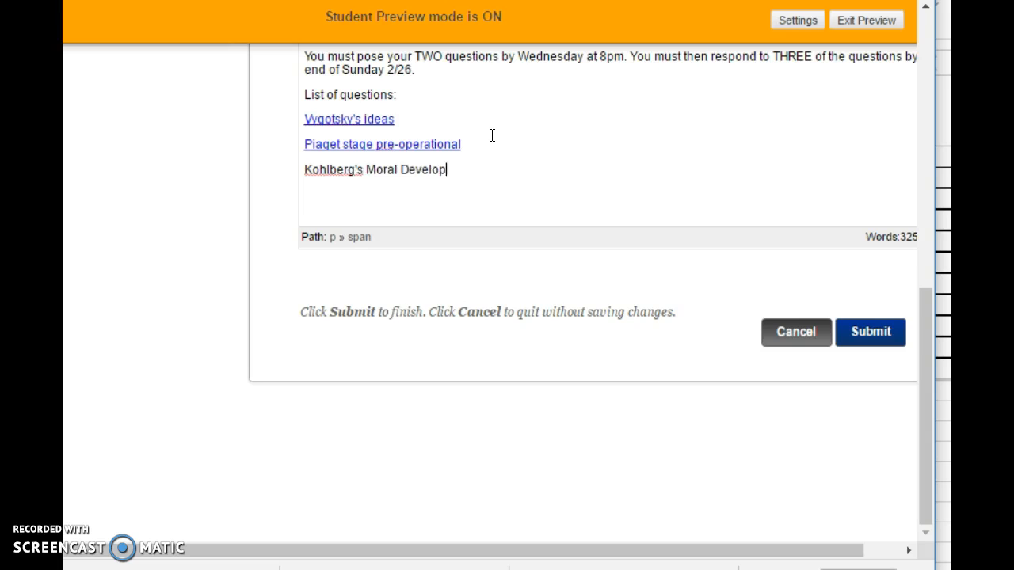
type("ment")
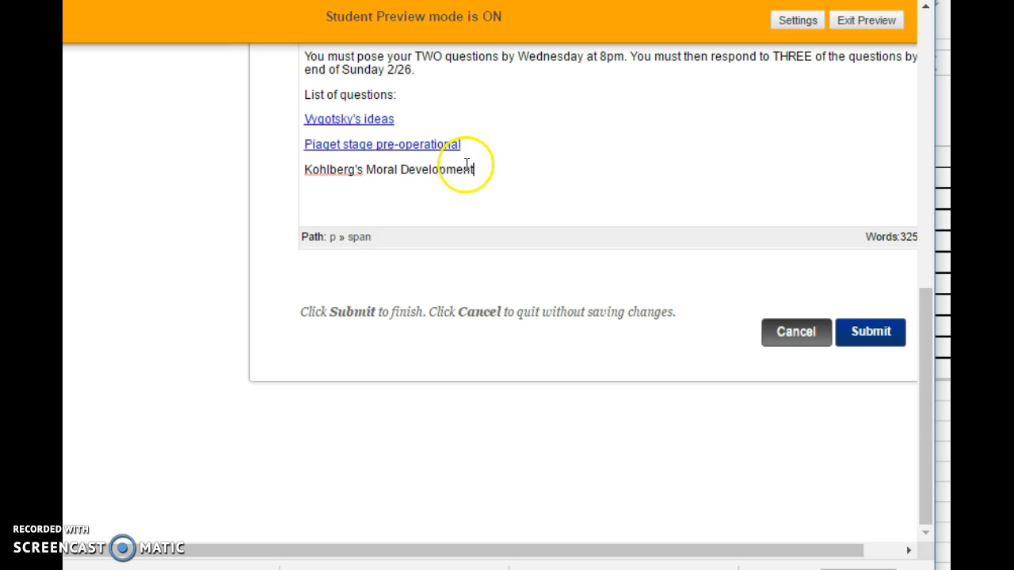
left_click_drag(304, 170, 474, 170)
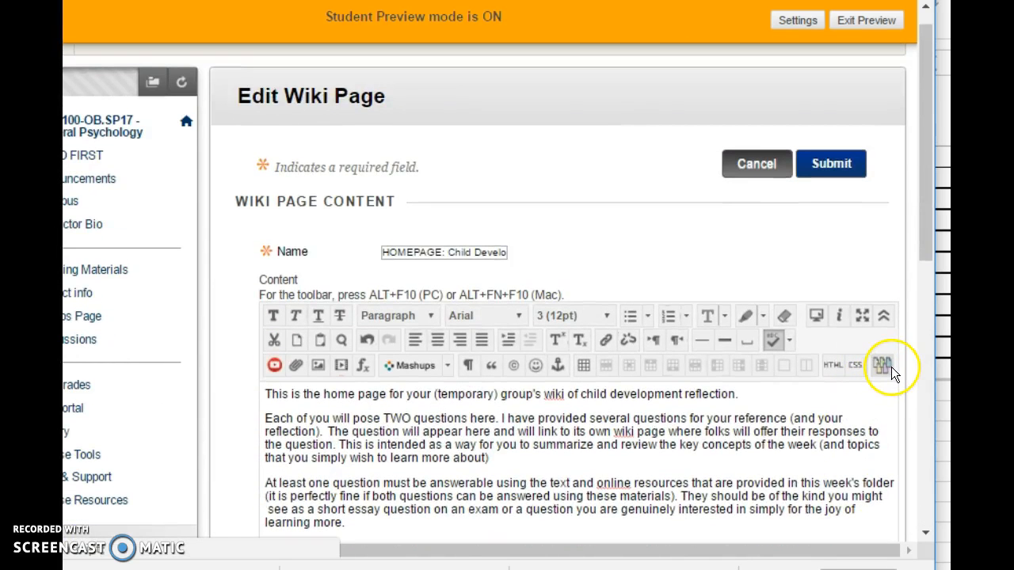
mouse_move(884, 365)
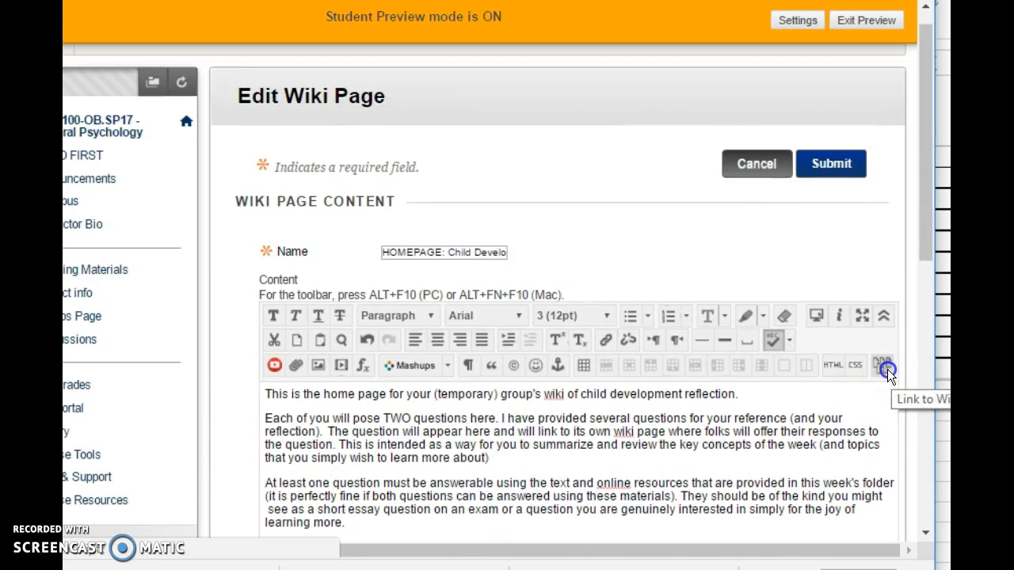
- Link the highlighted entry to the Kohlberg's Moral Development wiki page and submit the homepage
left_click(884, 368)
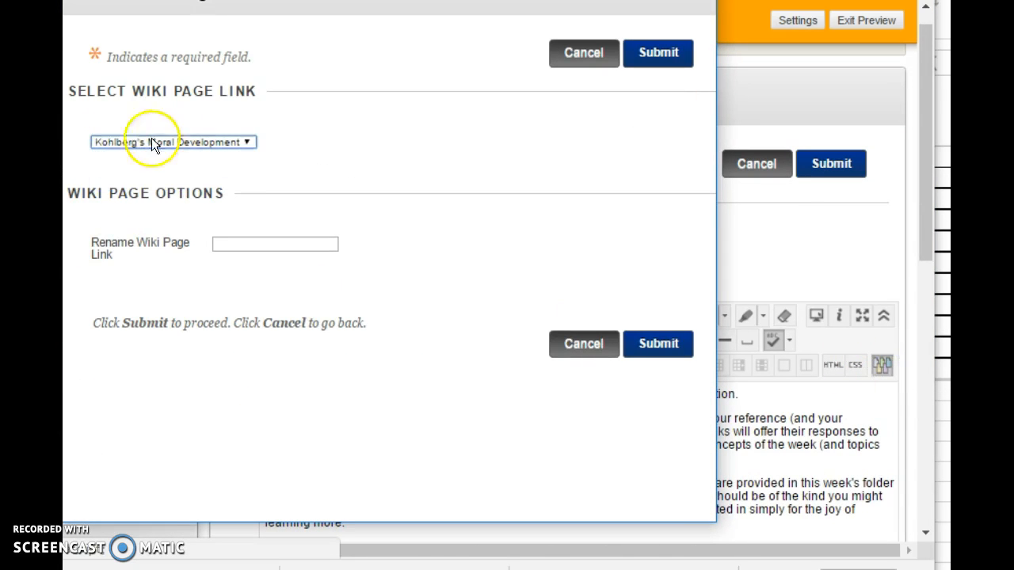
mouse_move(435, 136)
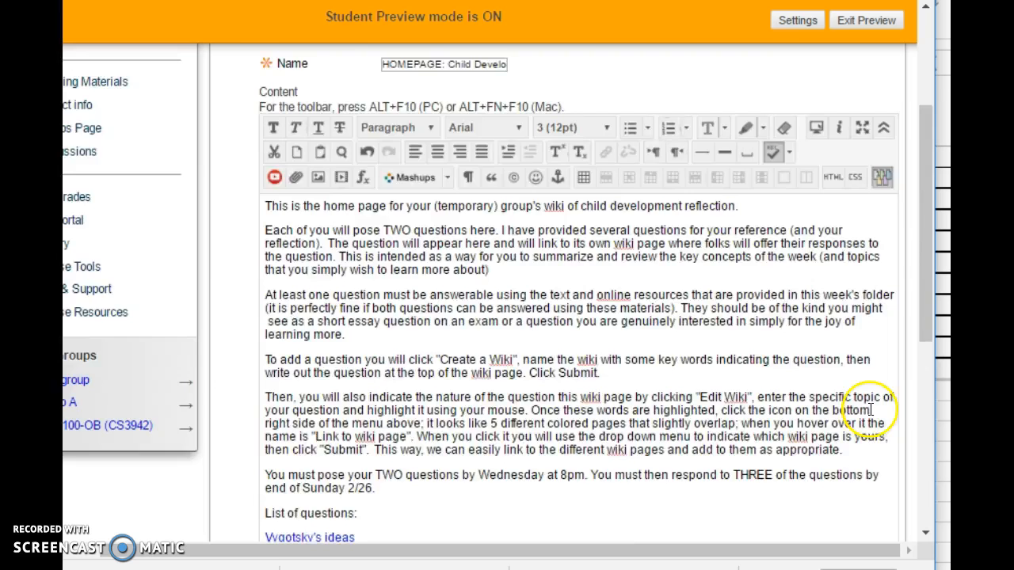
scroll("down", 3)
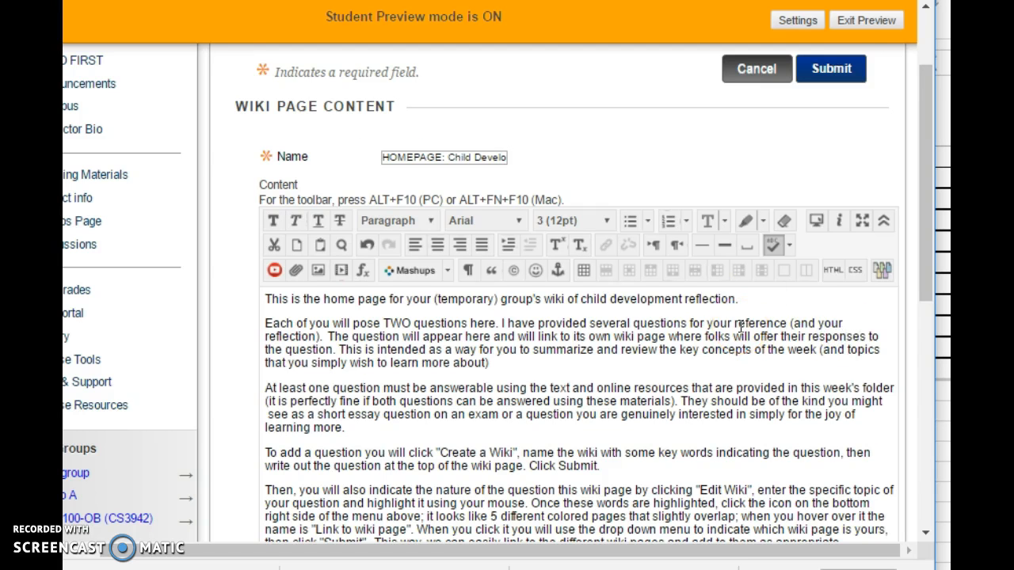
left_click(831, 68)
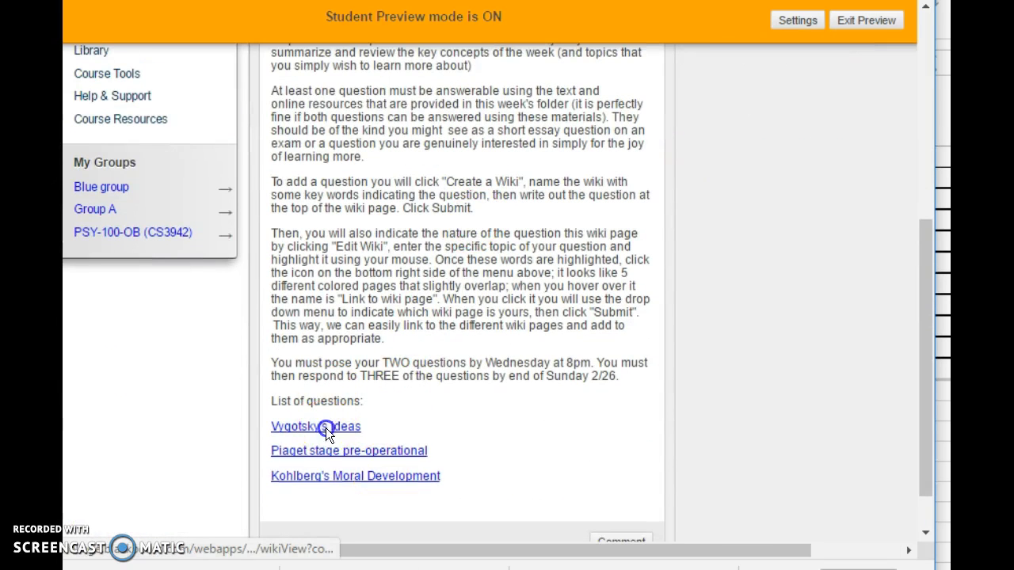
- Go to the Vygotsky's ideas question page and start editing its content
left_click(315, 426)
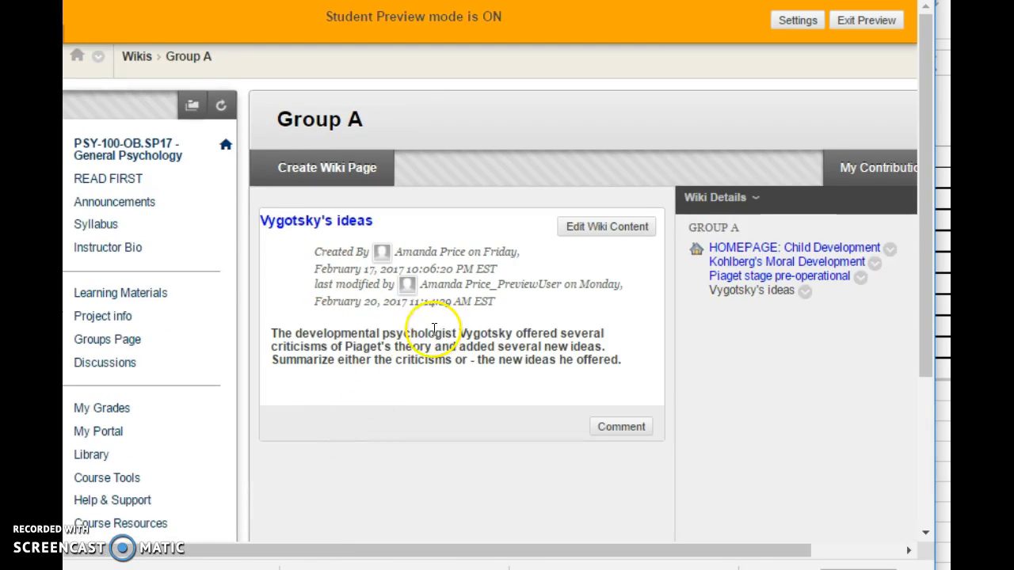
mouse_move(609, 359)
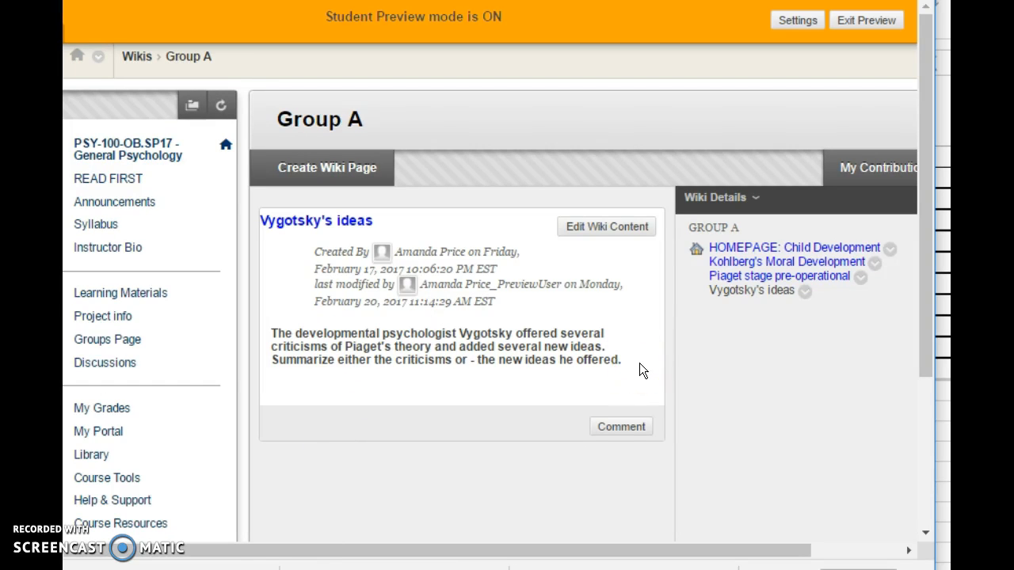
left_click(605, 225)
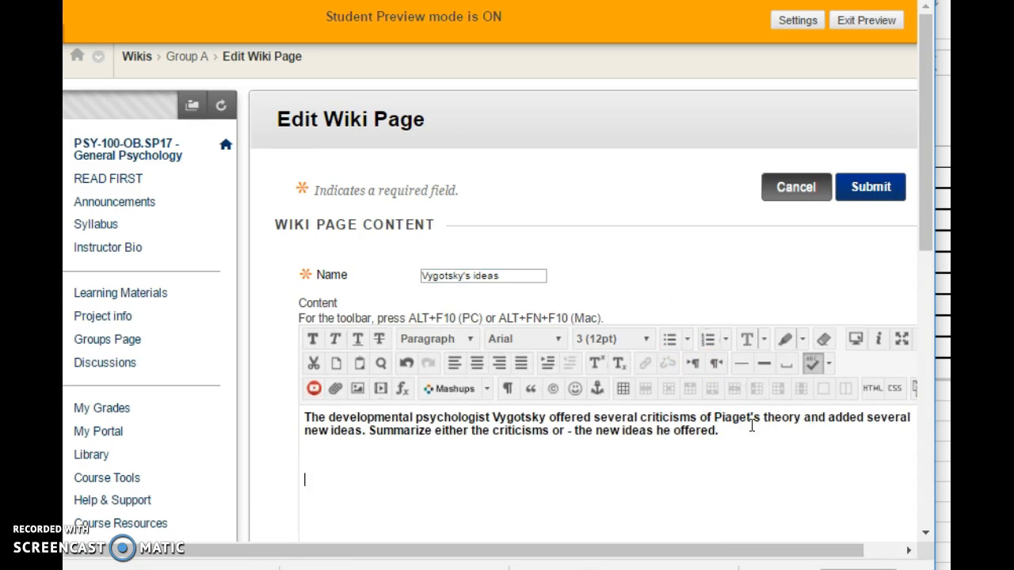
- Add responder 'Ralh:' with a placeholder answer below the Vygotsky question and submit it
type("Ralh")
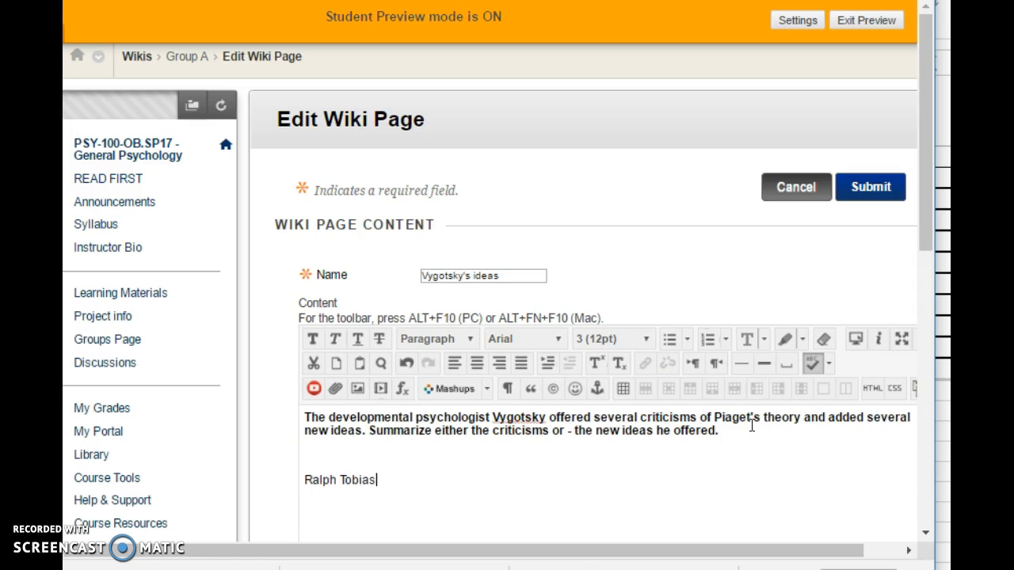
type(":")
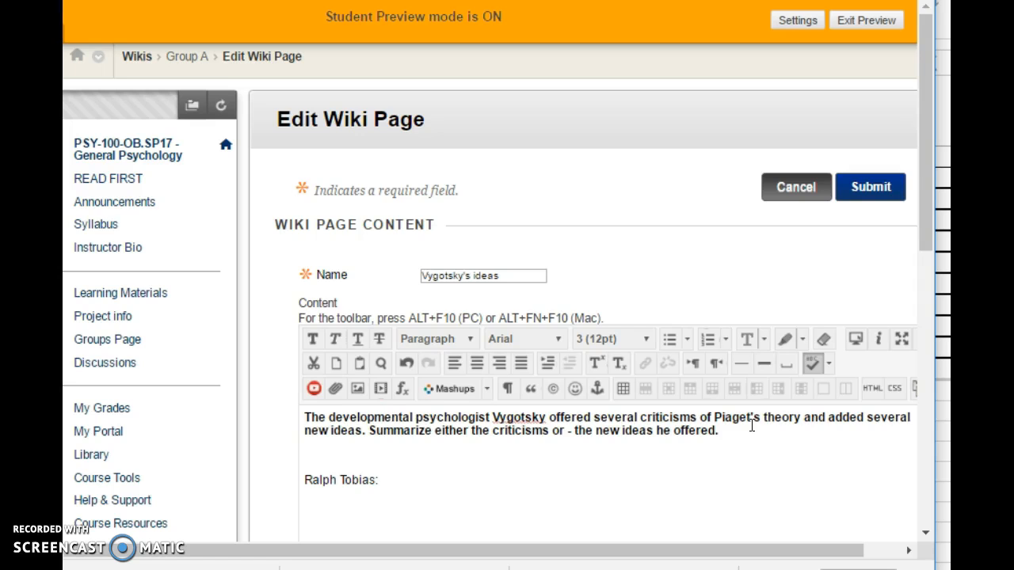
type("adkgn;gna afd l;kn g;lk n;sn f gsrg ;srnkg ;io ngsrs")
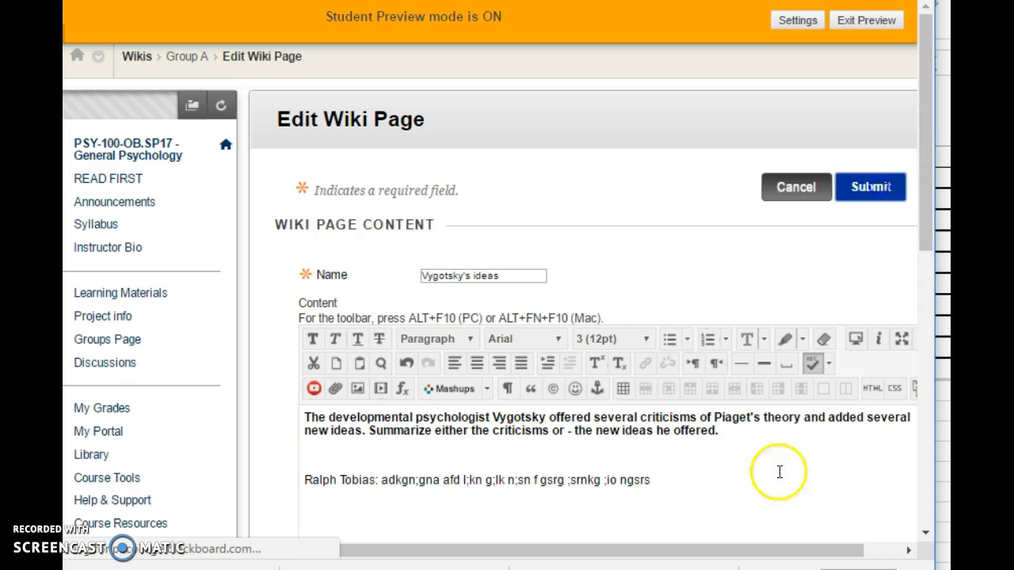
left_click(872, 187)
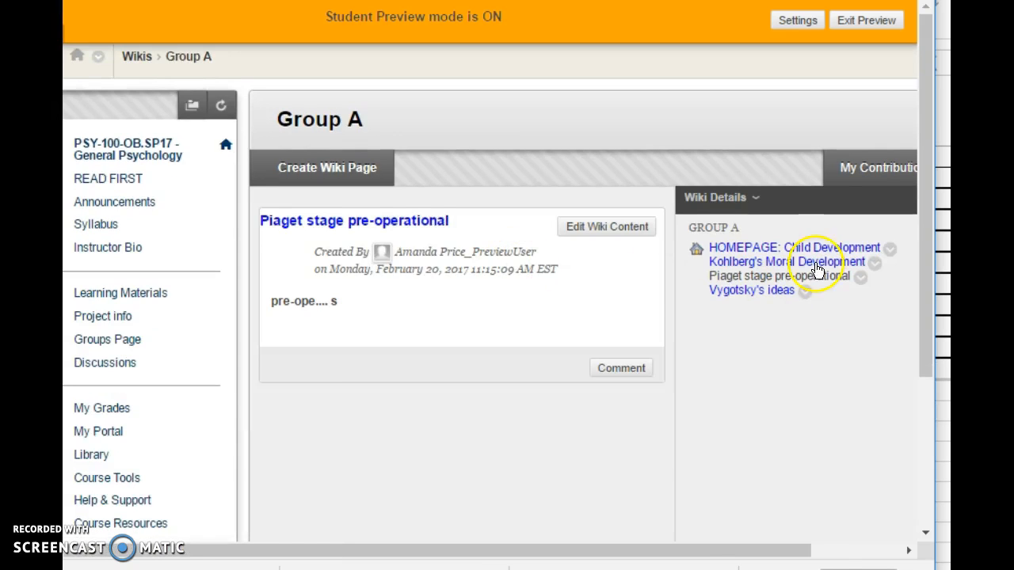
- Return to the Child Development homepage and scroll to its list of three question links
left_click(794, 247)
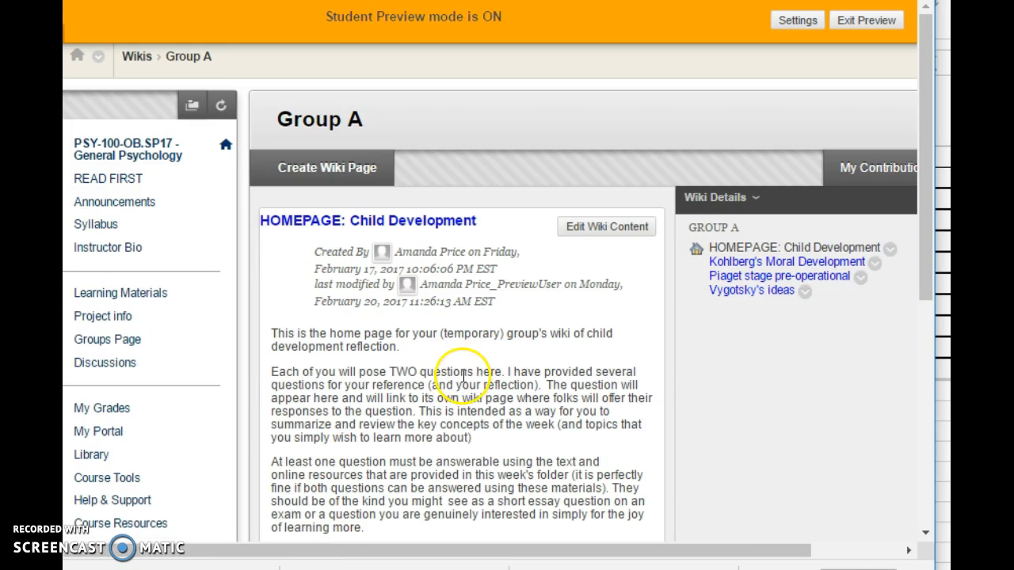
mouse_move(339, 366)
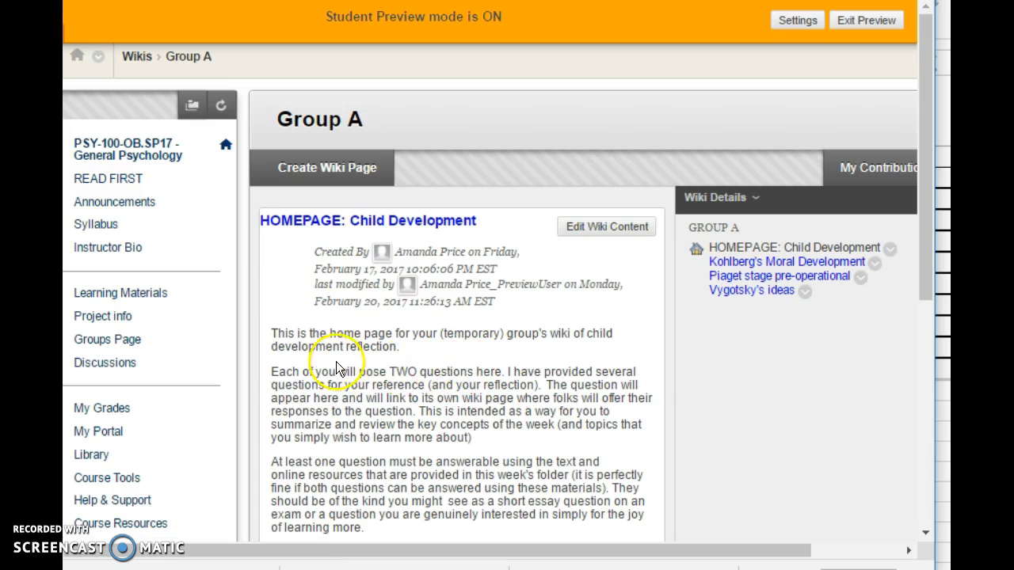
mouse_move(463, 374)
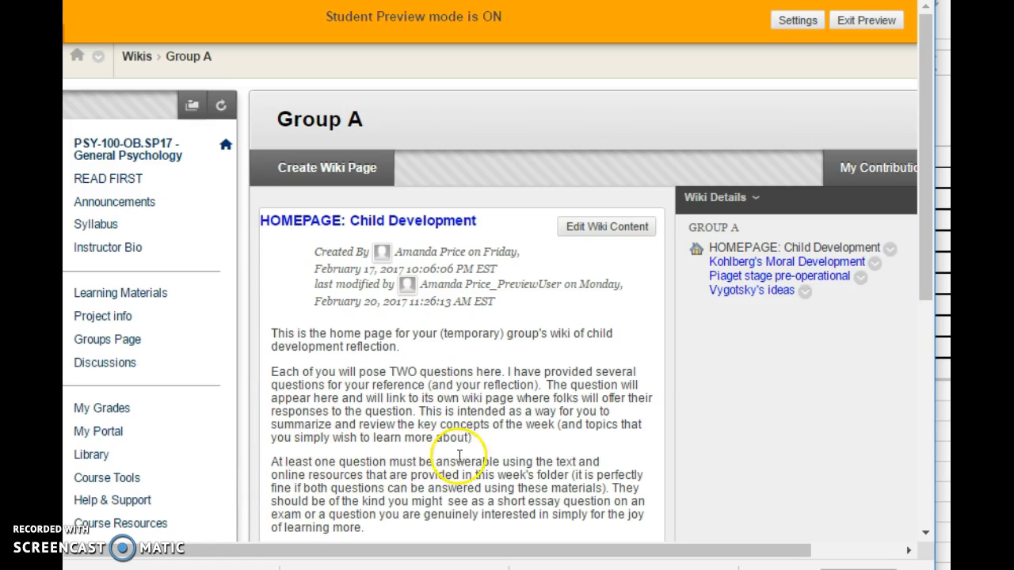
mouse_move(324, 485)
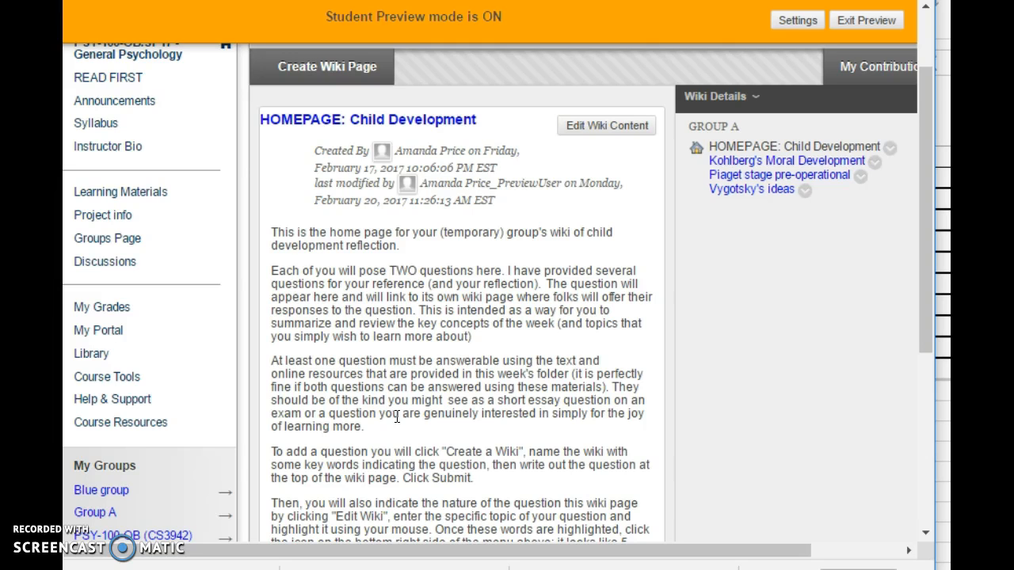
scroll("down", 3)
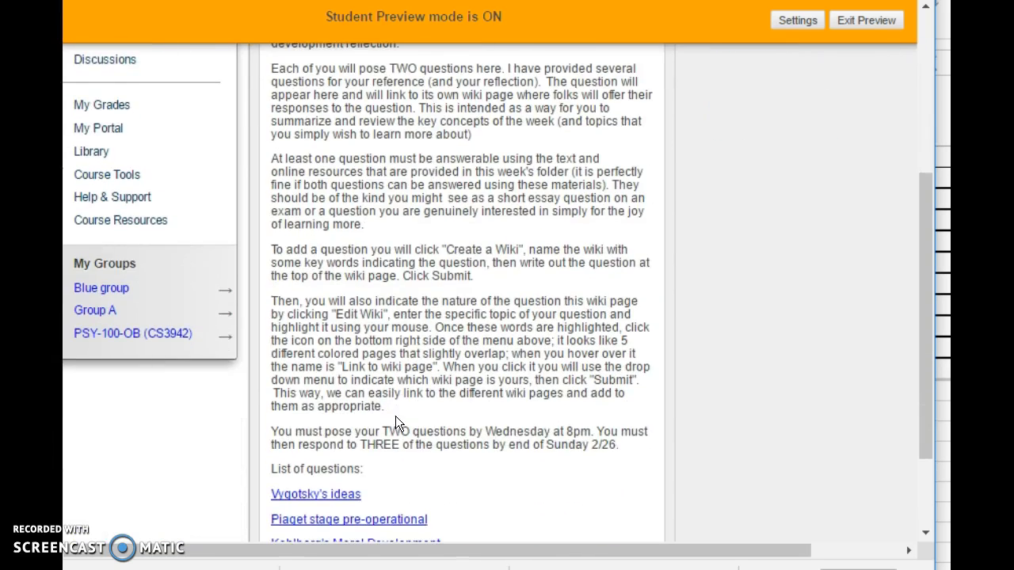
scroll("down", 3)
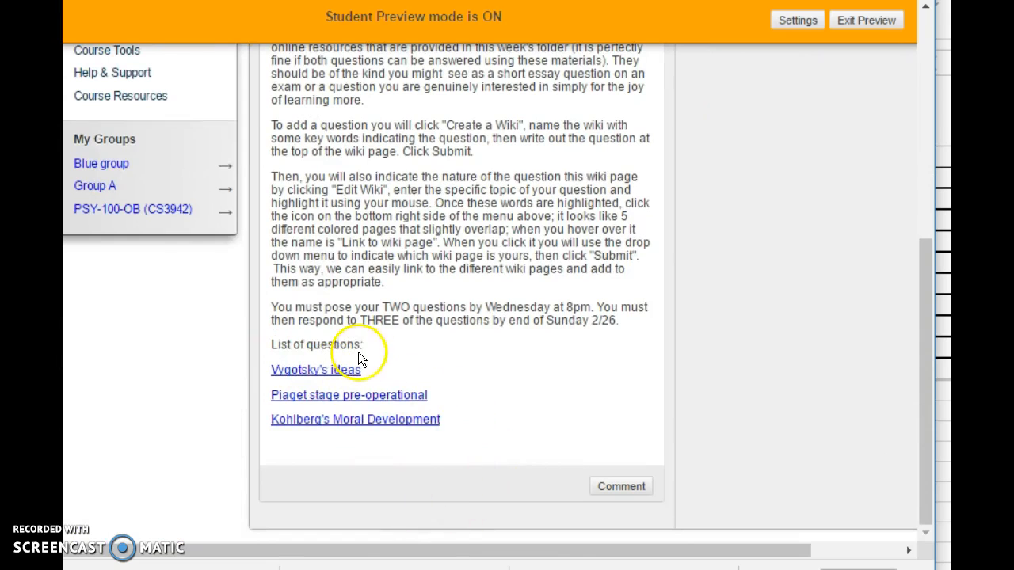
mouse_move(519, 515)
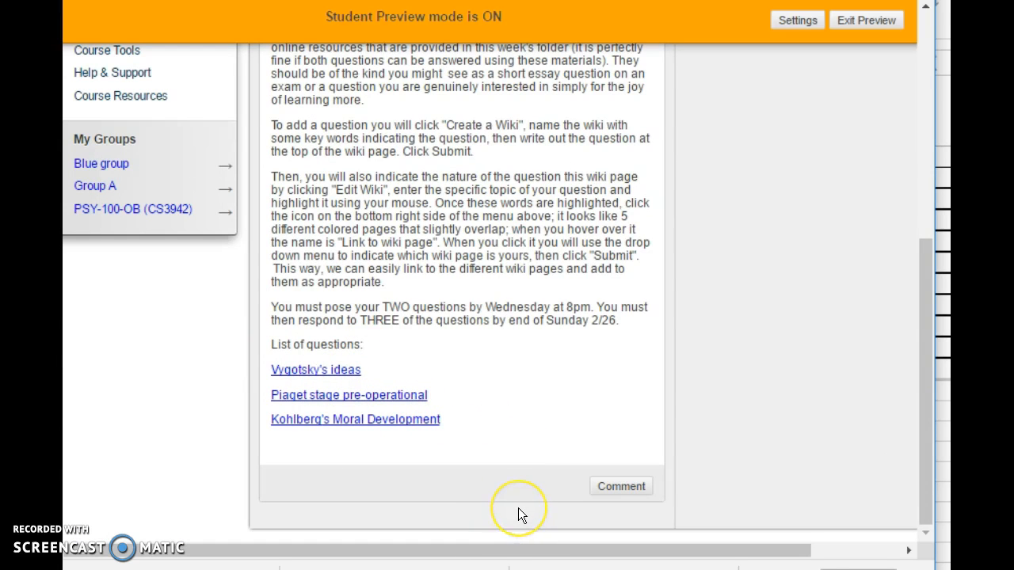
mouse_move(526, 442)
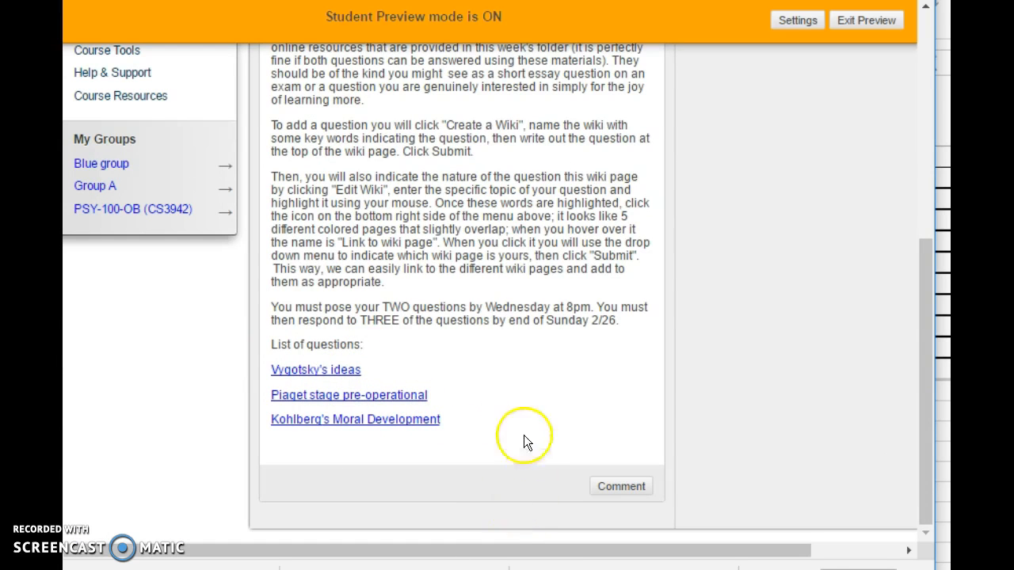
mouse_move(586, 301)
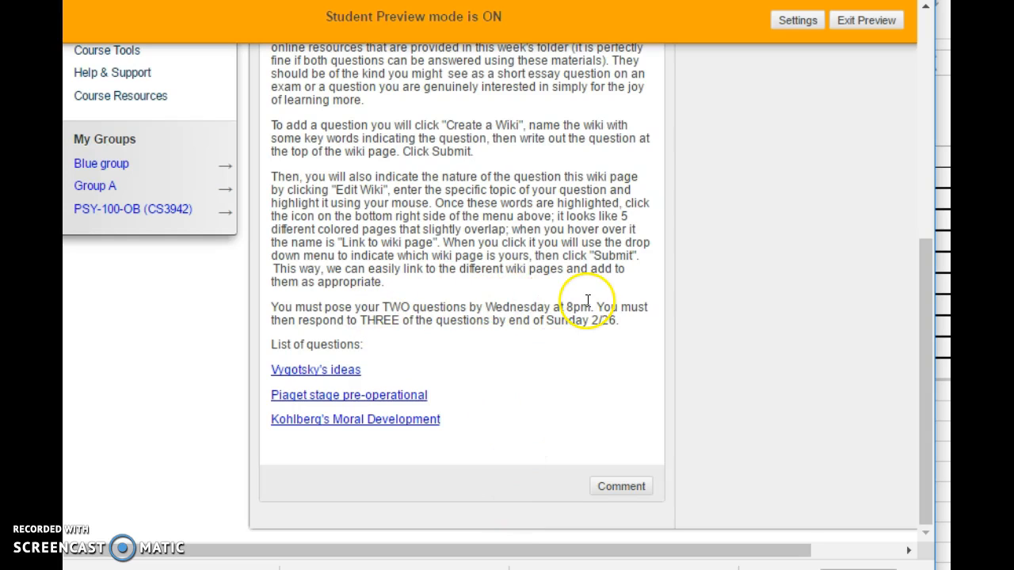
mouse_move(380, 316)
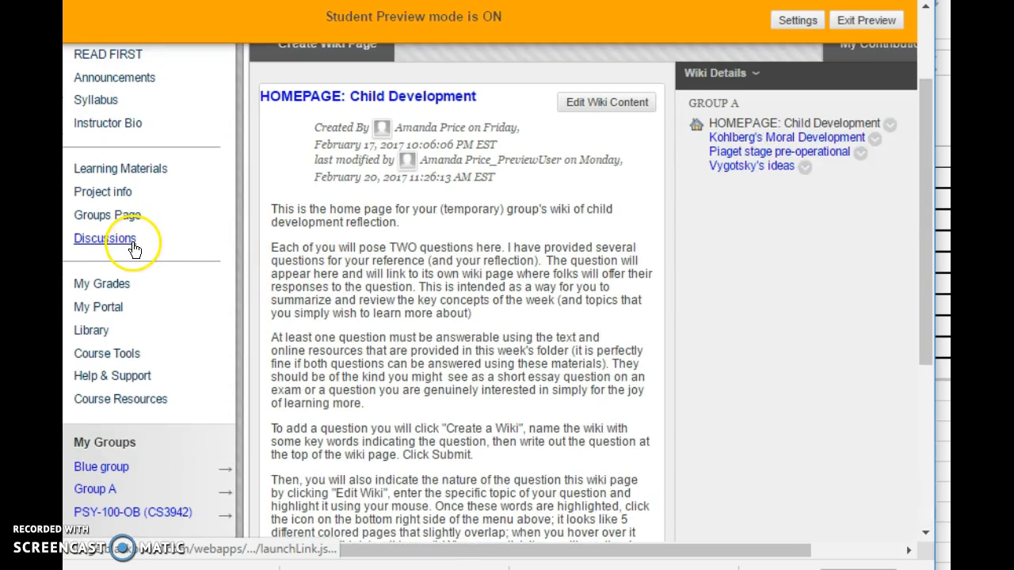
- Go via Discussions and Learning Materials to the Week 7 Learning Activities autism blog assignment
left_click(105, 237)
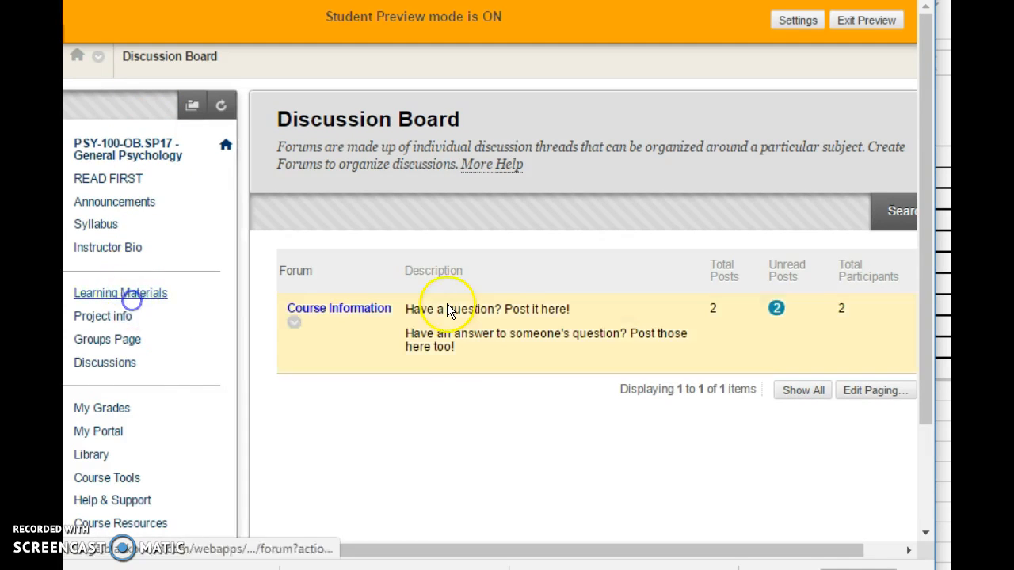
left_click(121, 293)
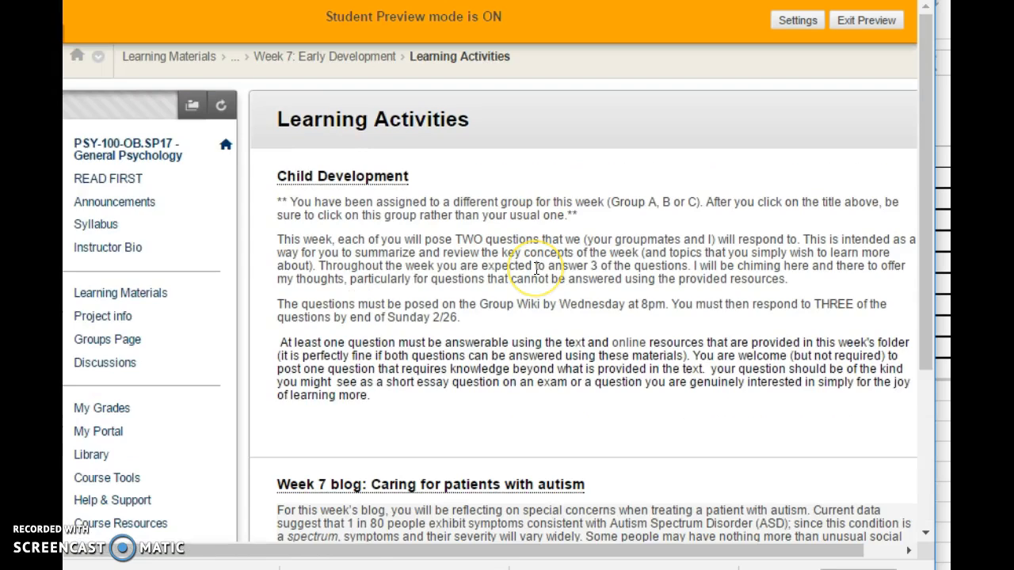
scroll("down", 3)
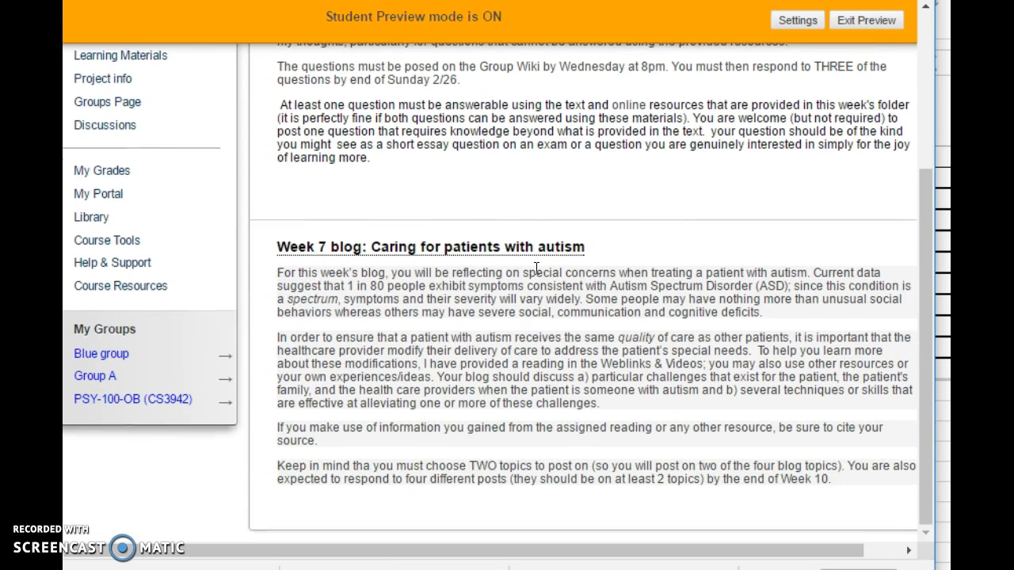
mouse_move(567, 331)
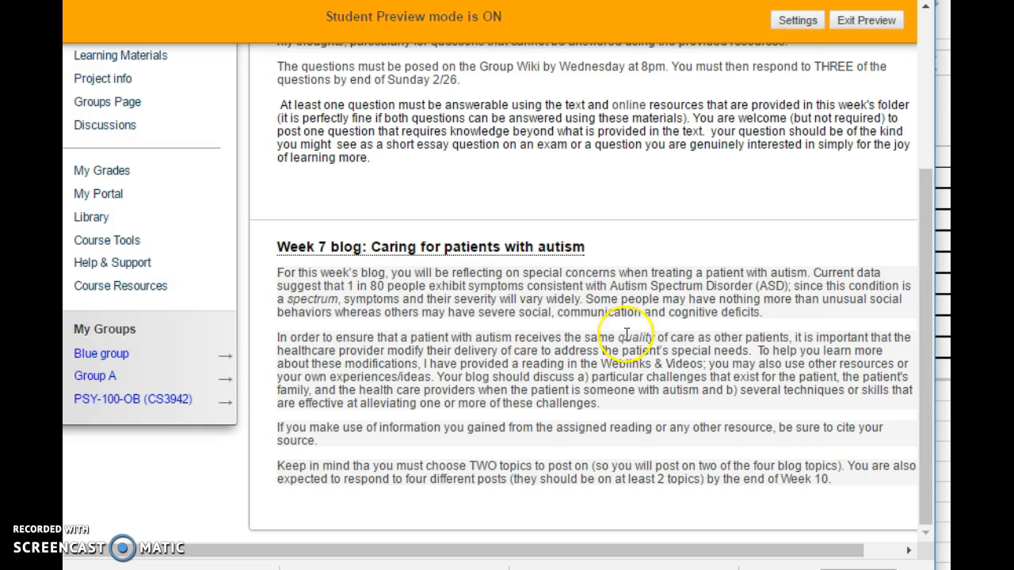
mouse_move(853, 494)
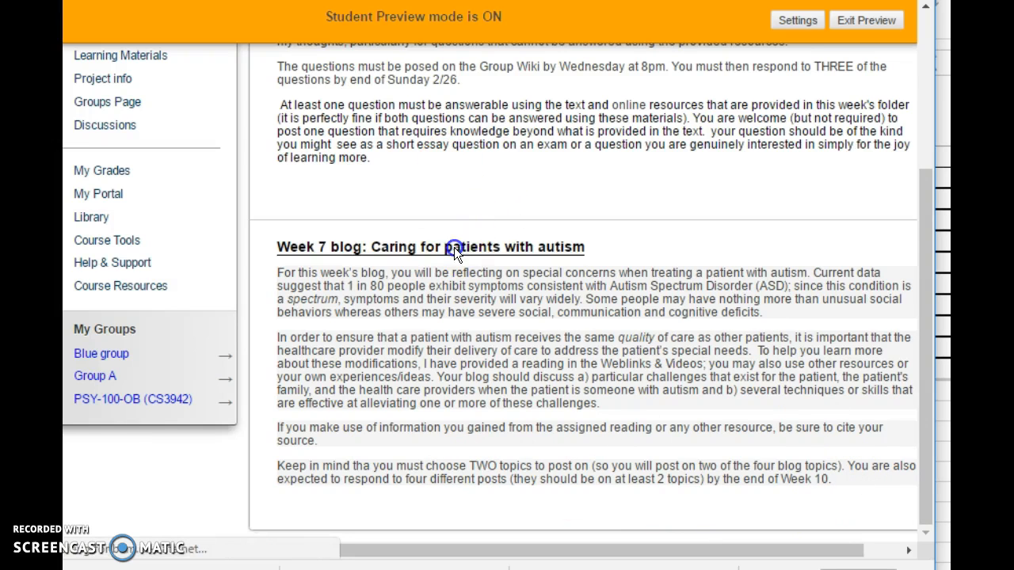
- Start a new entry in the Week 7 autism blog, view the Entry Message editor, and post it
left_click(456, 247)
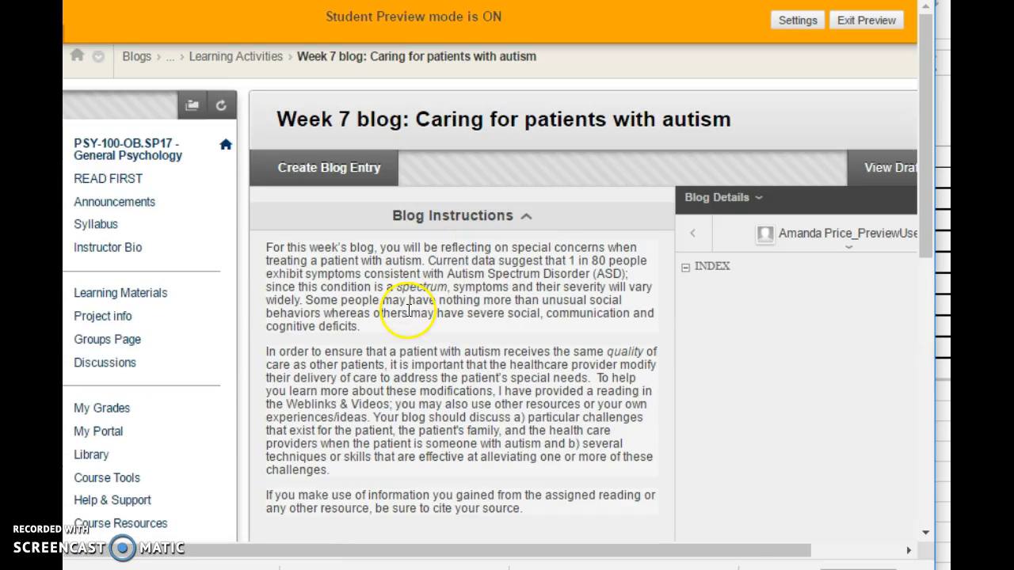
left_click(328, 168)
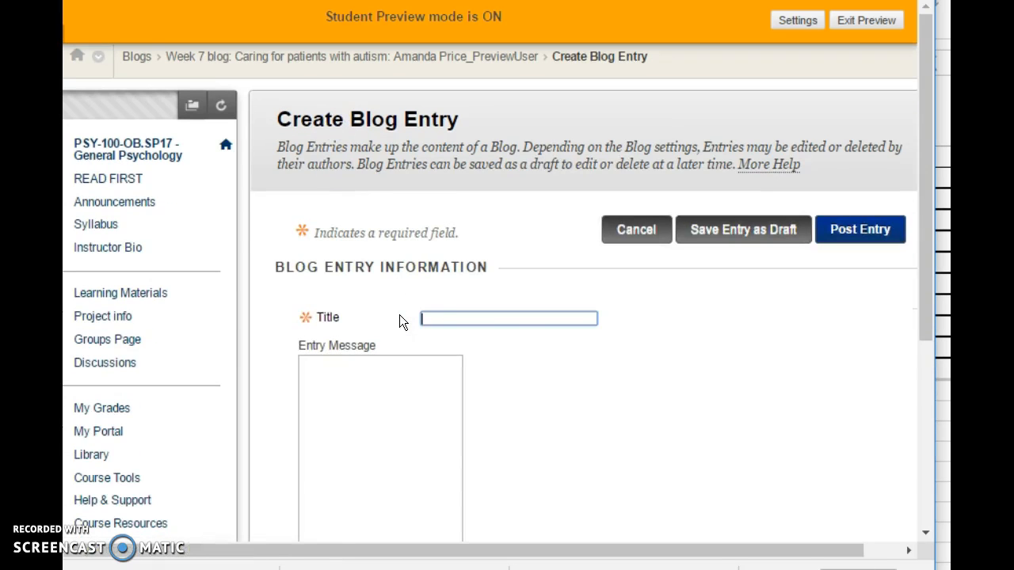
left_click(410, 469)
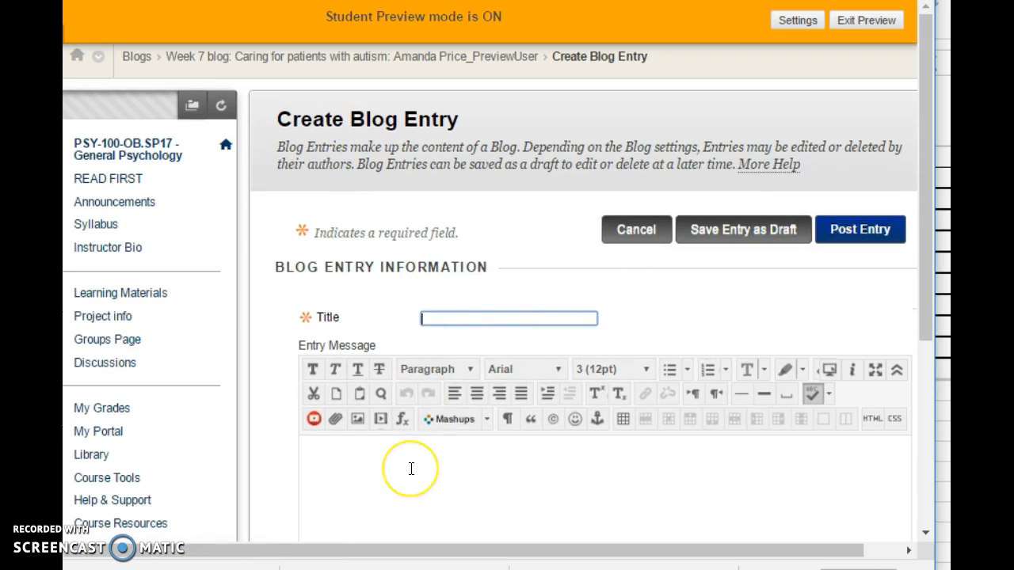
mouse_move(424, 470)
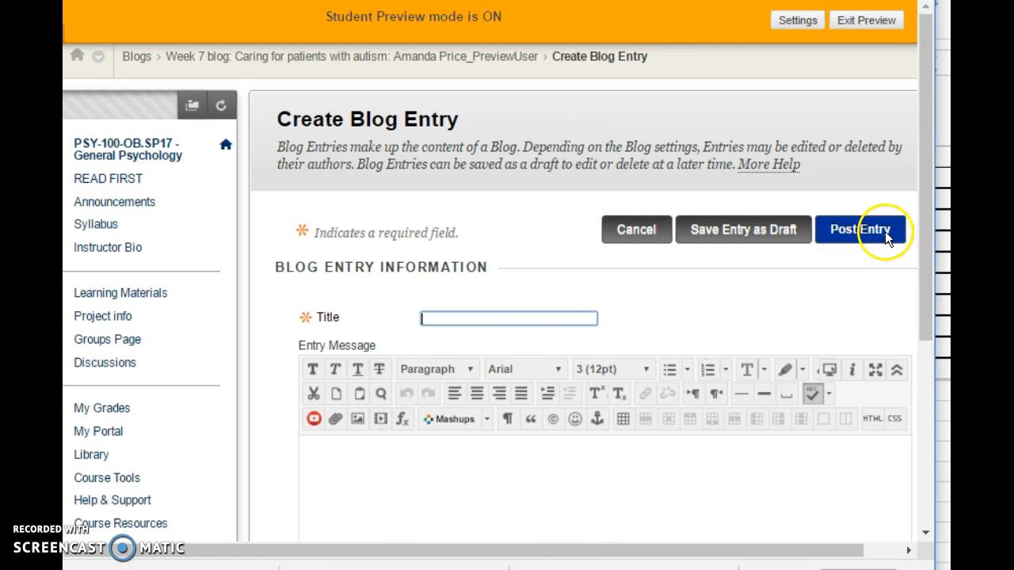
left_click(866, 230)
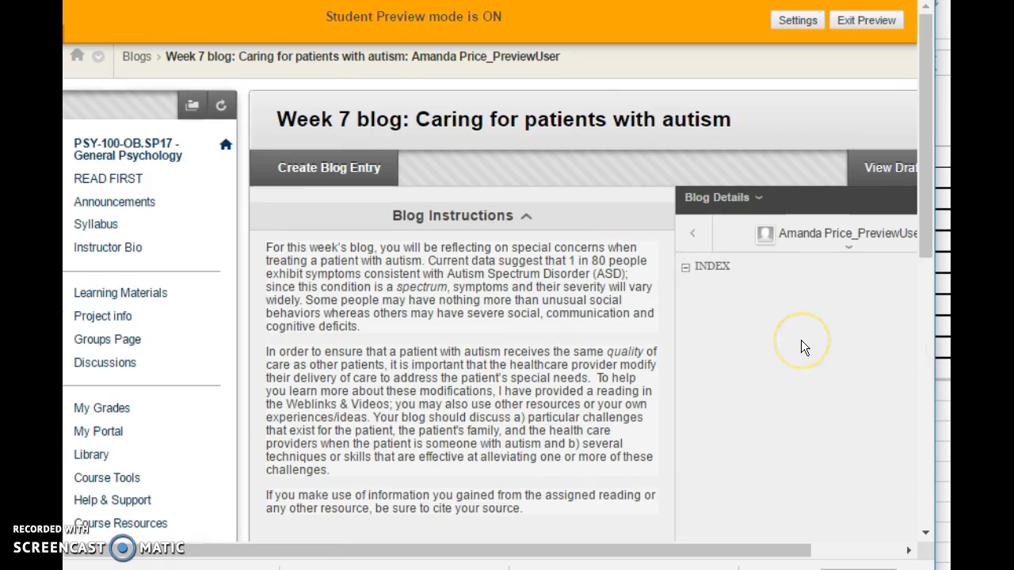
mouse_move(136, 62)
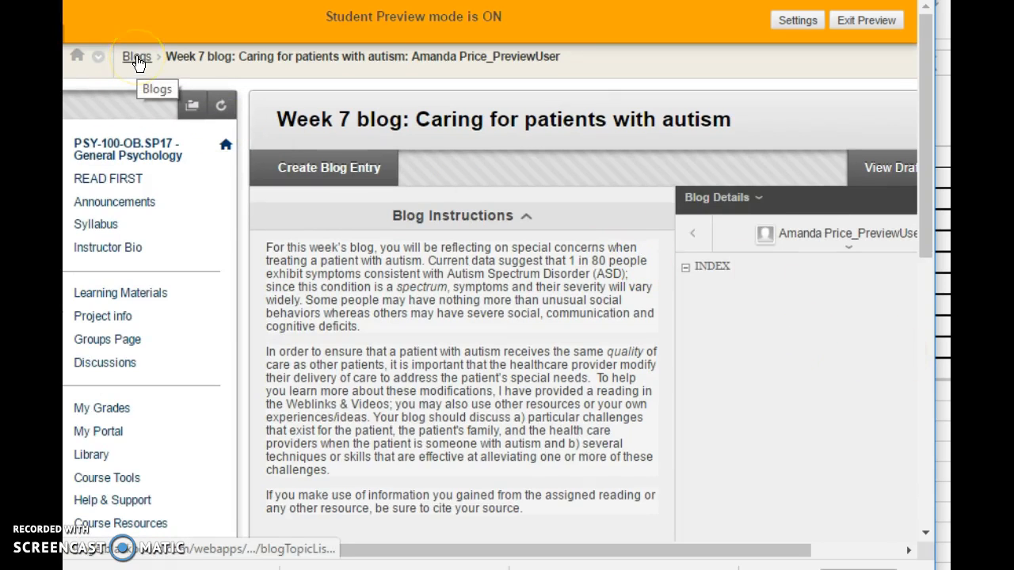
- Show the course Blogs list with the Week 4, Week 6, Week 7 autism and Week 9 blogs
left_click(137, 57)
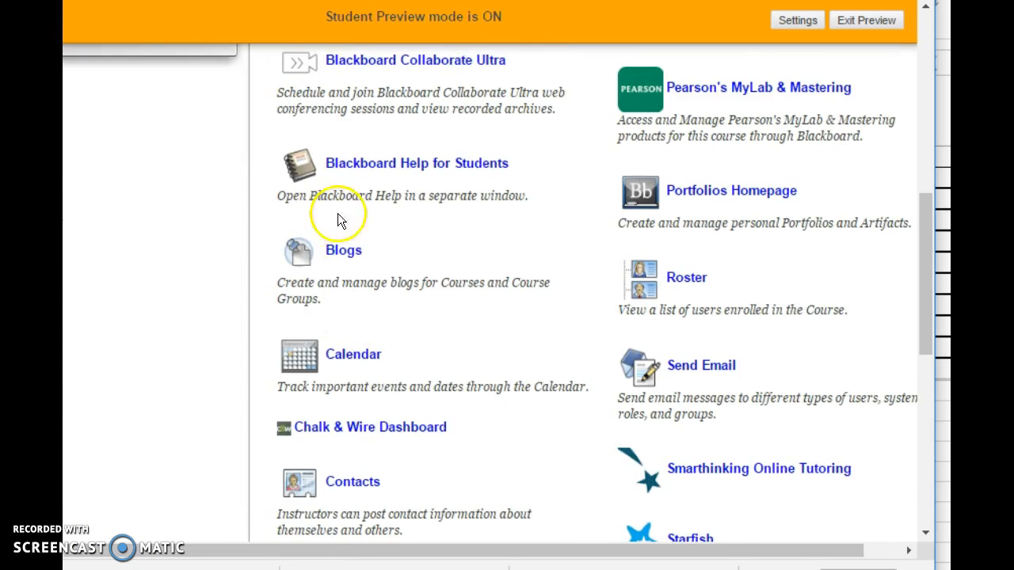
left_click(342, 251)
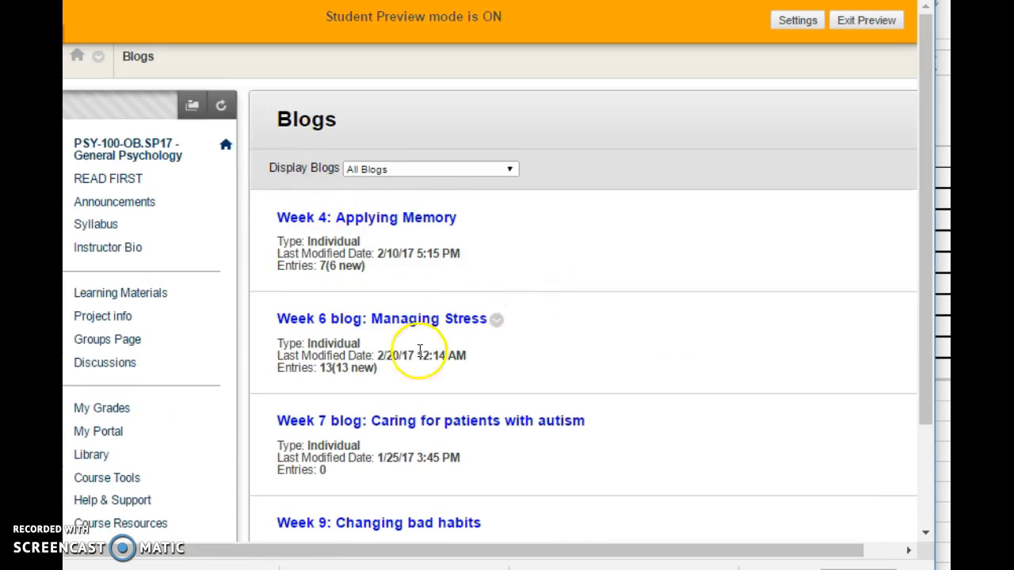
scroll("down", 3)
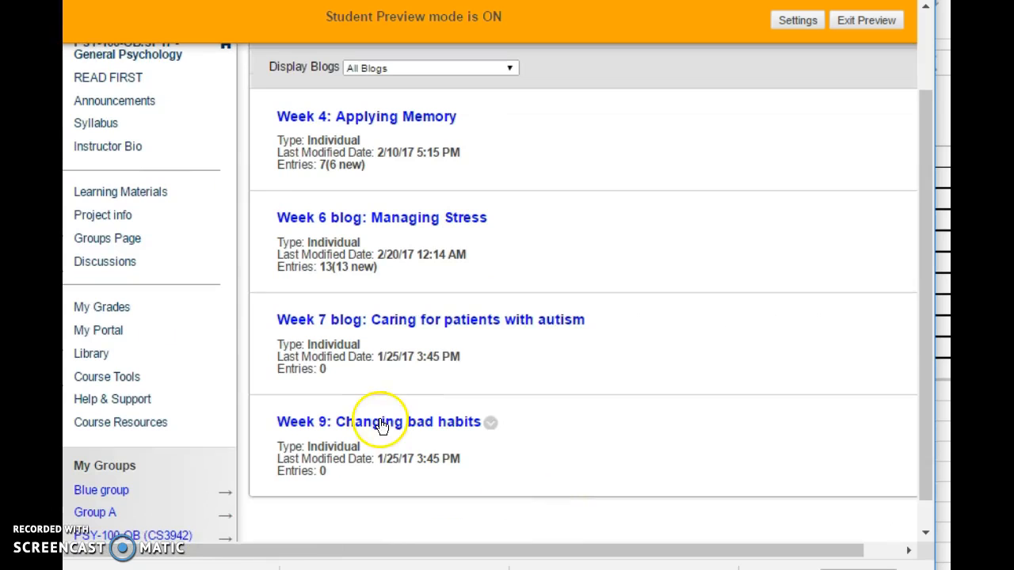
mouse_move(656, 421)
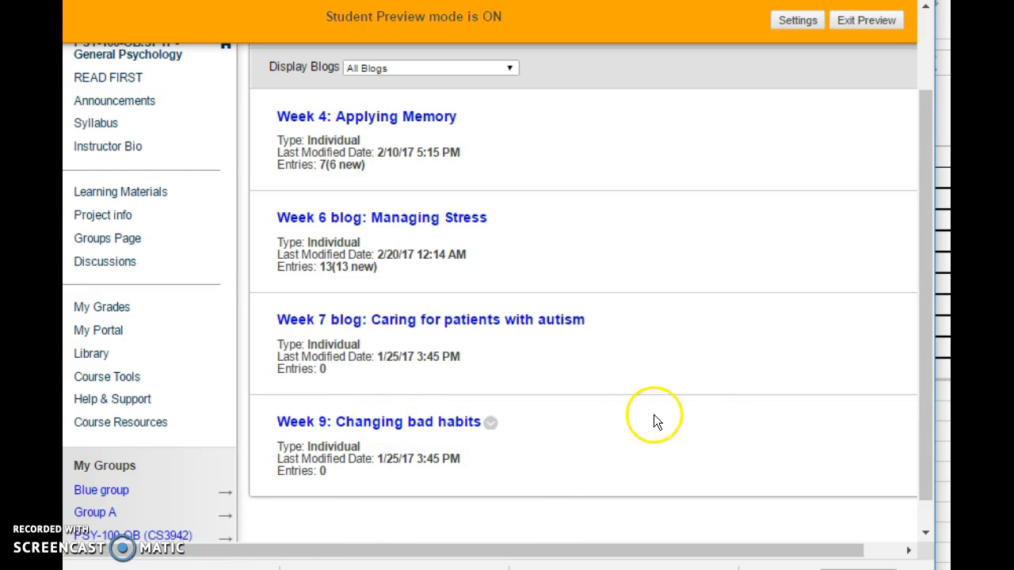
mouse_move(688, 393)
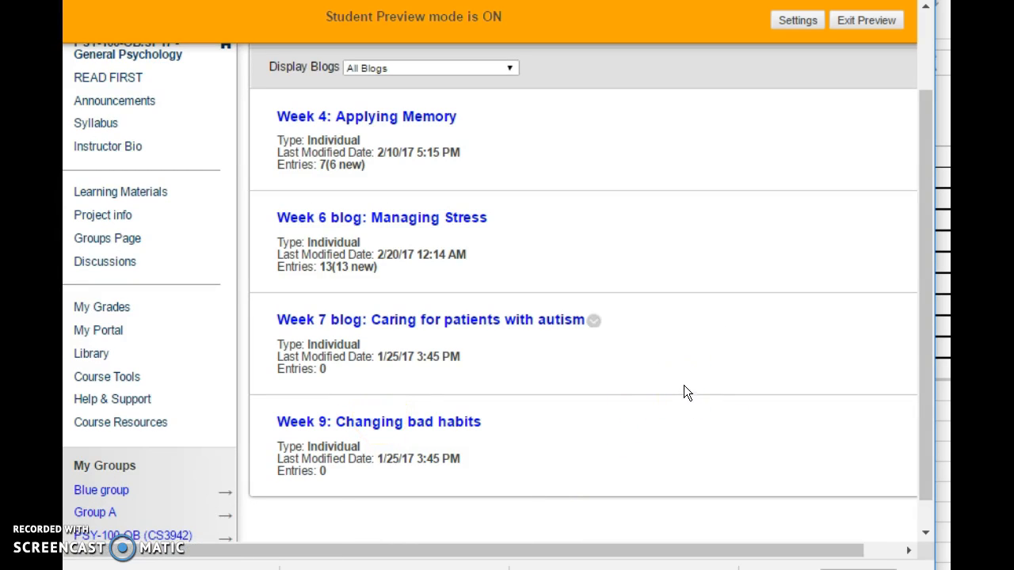
- View the Week 6 Managing Stress blog with its student author list expanded under Blog Details
left_click(383, 217)
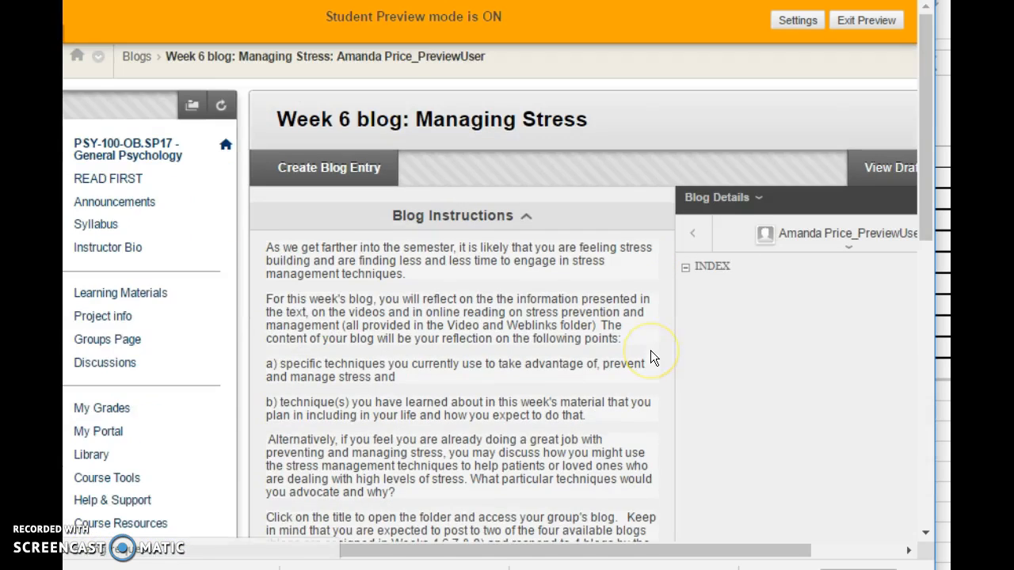
mouse_move(862, 244)
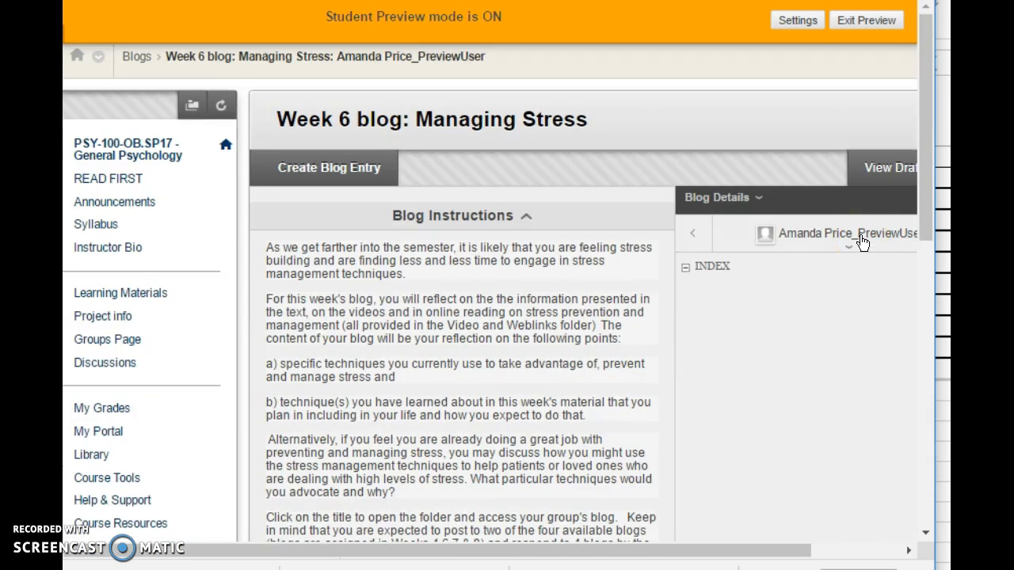
left_click(848, 249)
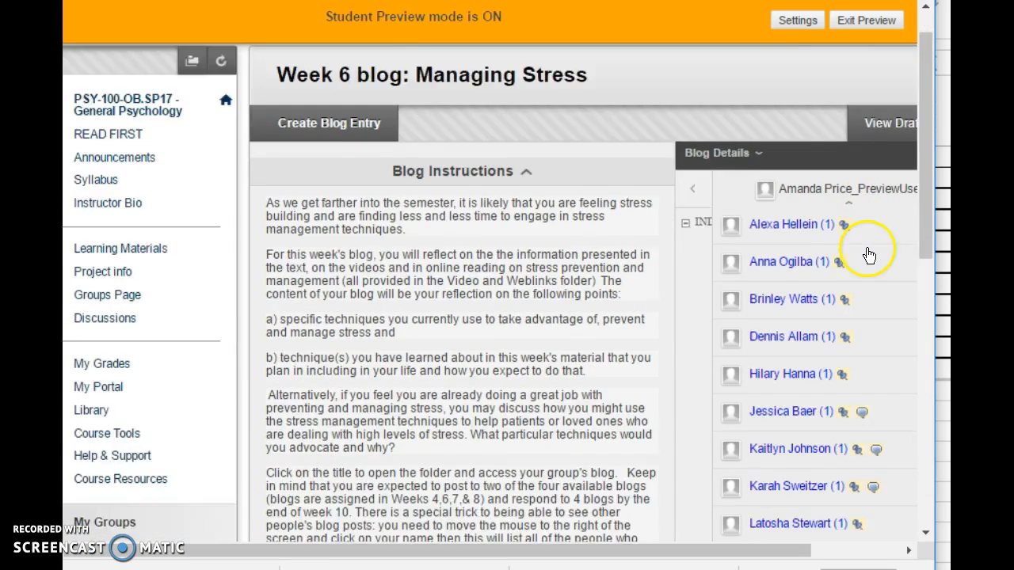
scroll("down", 3)
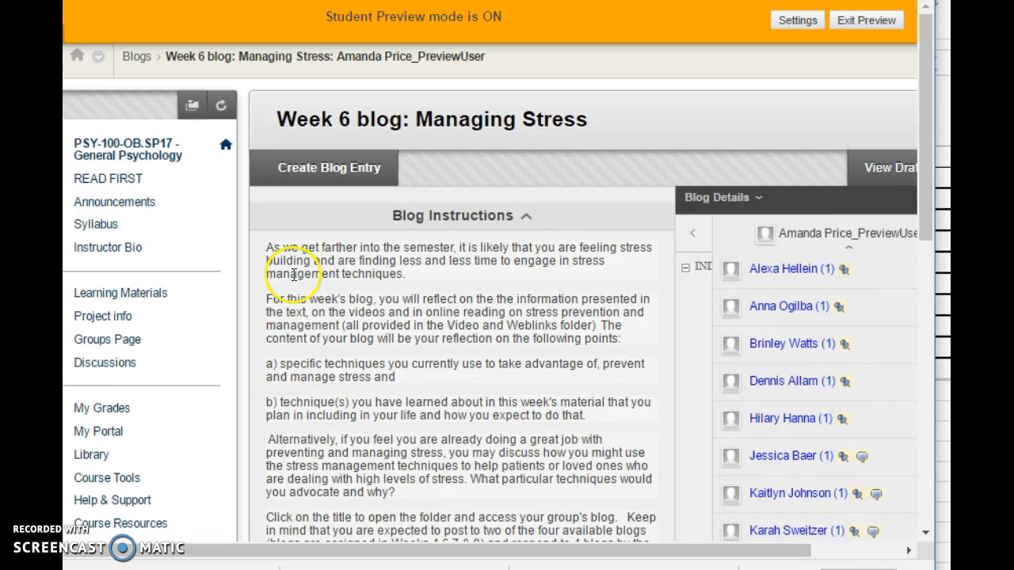
mouse_move(393, 377)
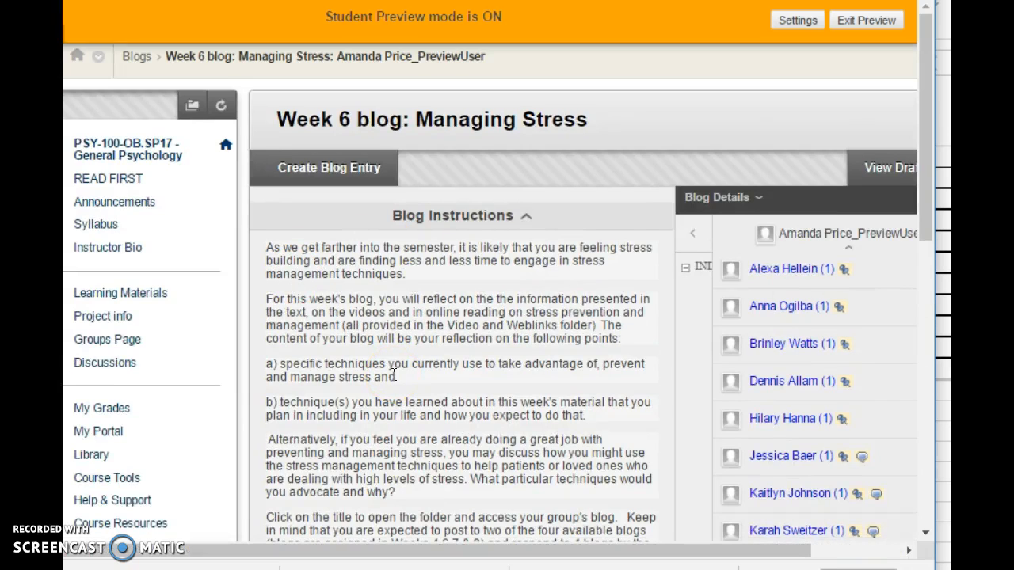